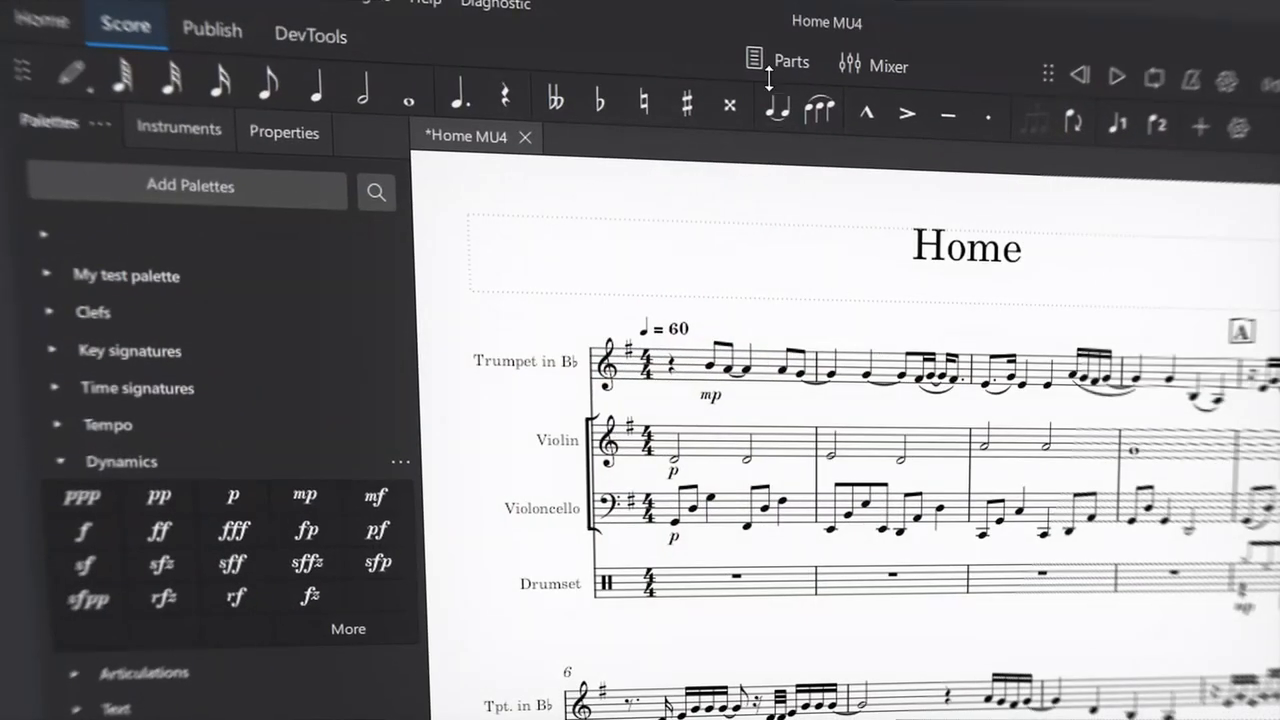
- Open all four instrument parts in their own tabs, return to the Home score and reopen the parts list
{"action": "left_click", "coordinate": [790, 60]}
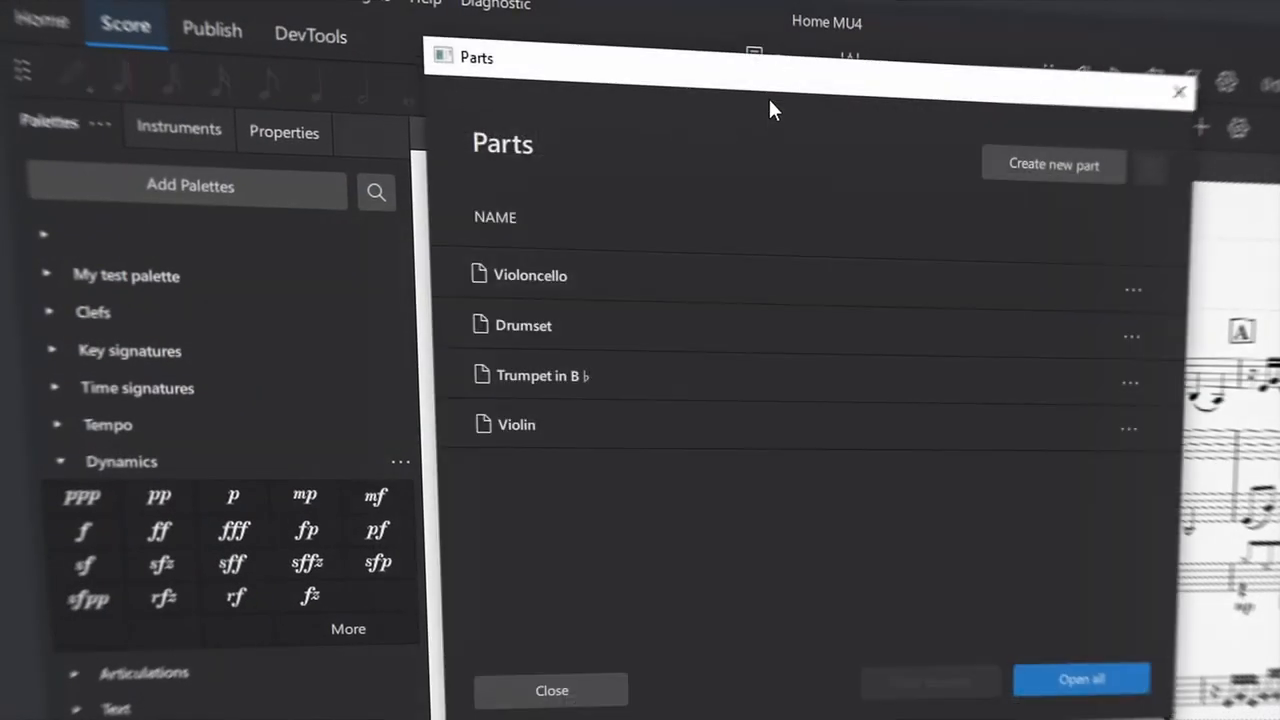
{"action": "mouse_move", "coordinate": [624, 470]}
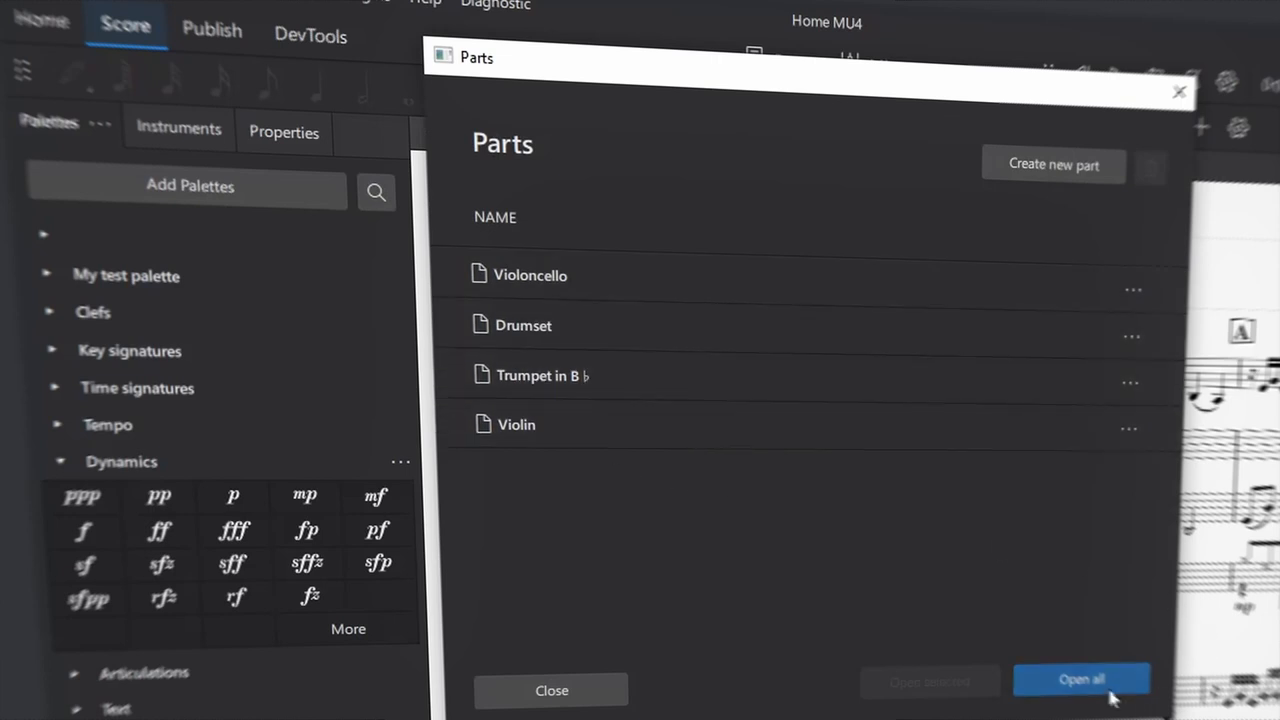
{"action": "left_click", "coordinate": [1080, 680]}
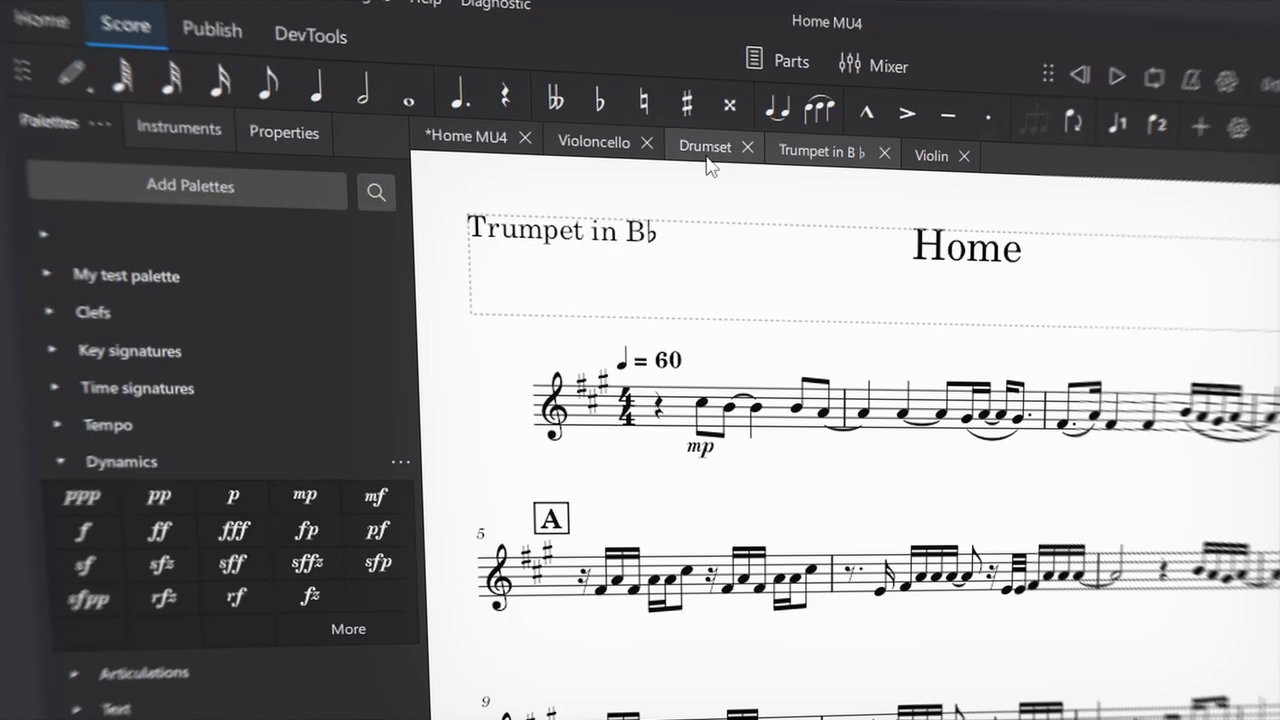
{"action": "left_click", "coordinate": [466, 136]}
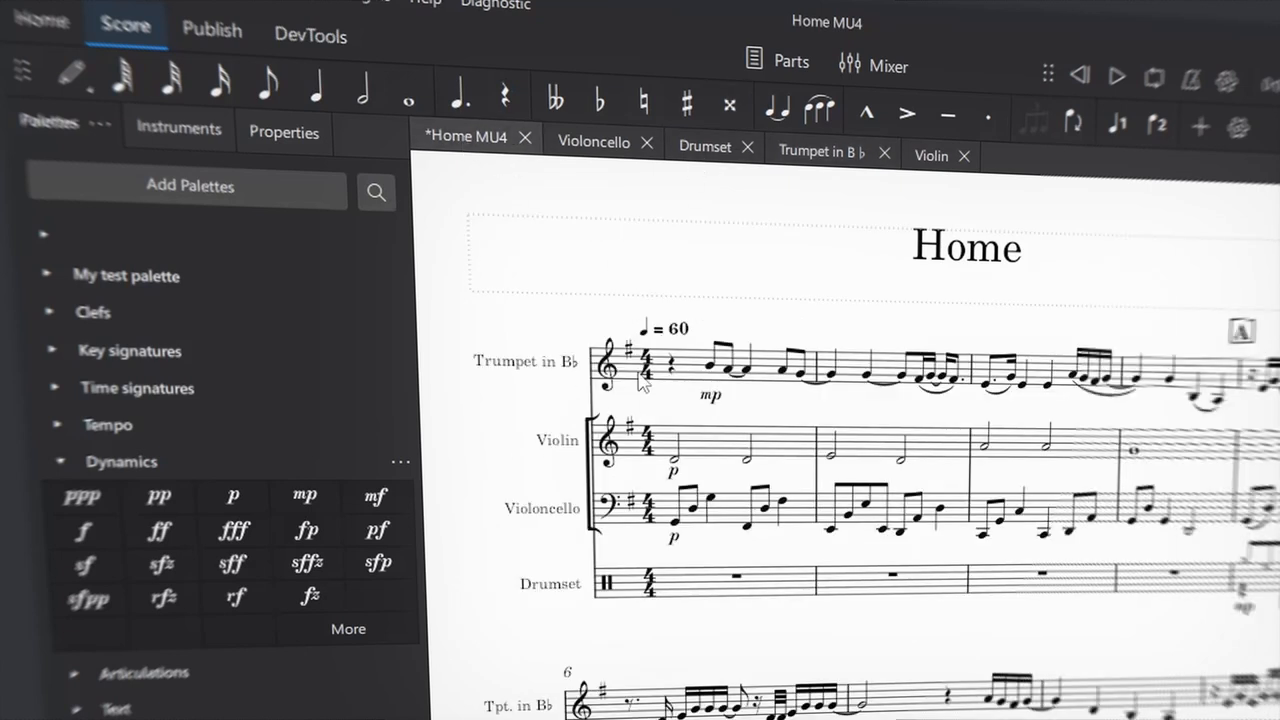
{"action": "left_click", "coordinate": [790, 60]}
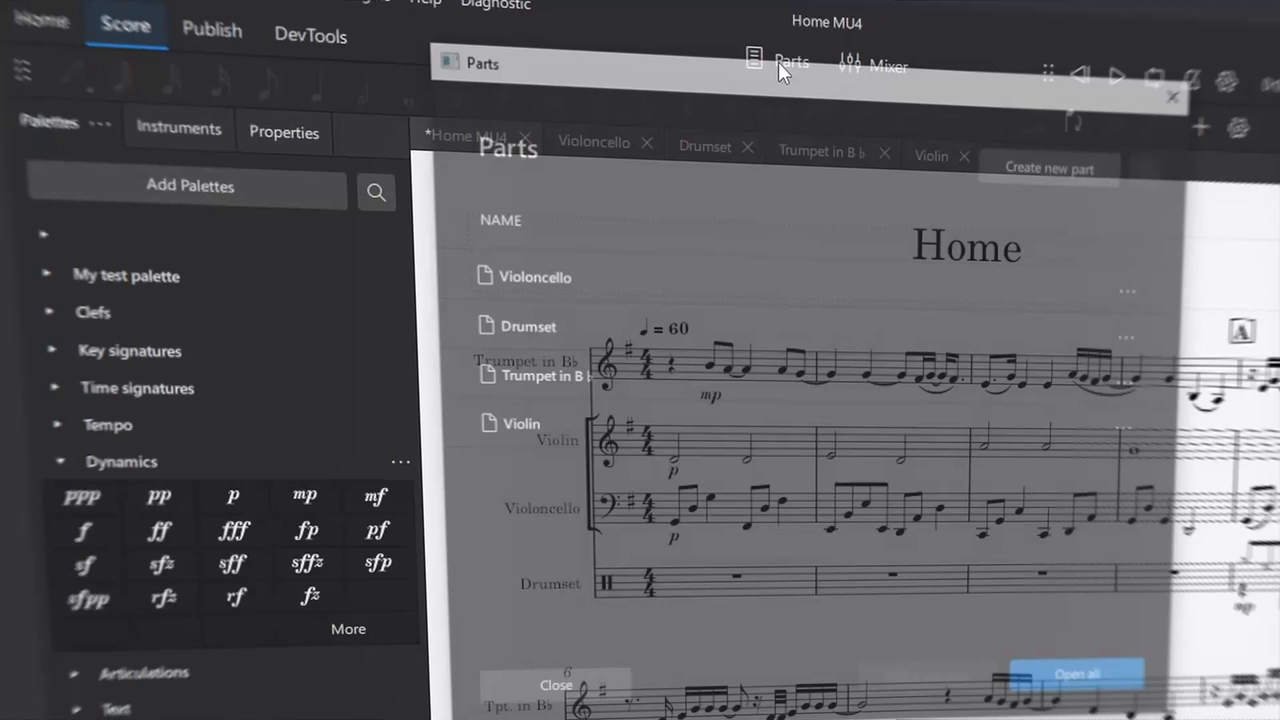
- Create a new part named Strings and open it in its own tab
{"action": "left_click", "coordinate": [1052, 164]}
{"action": "type", "text": "S"}
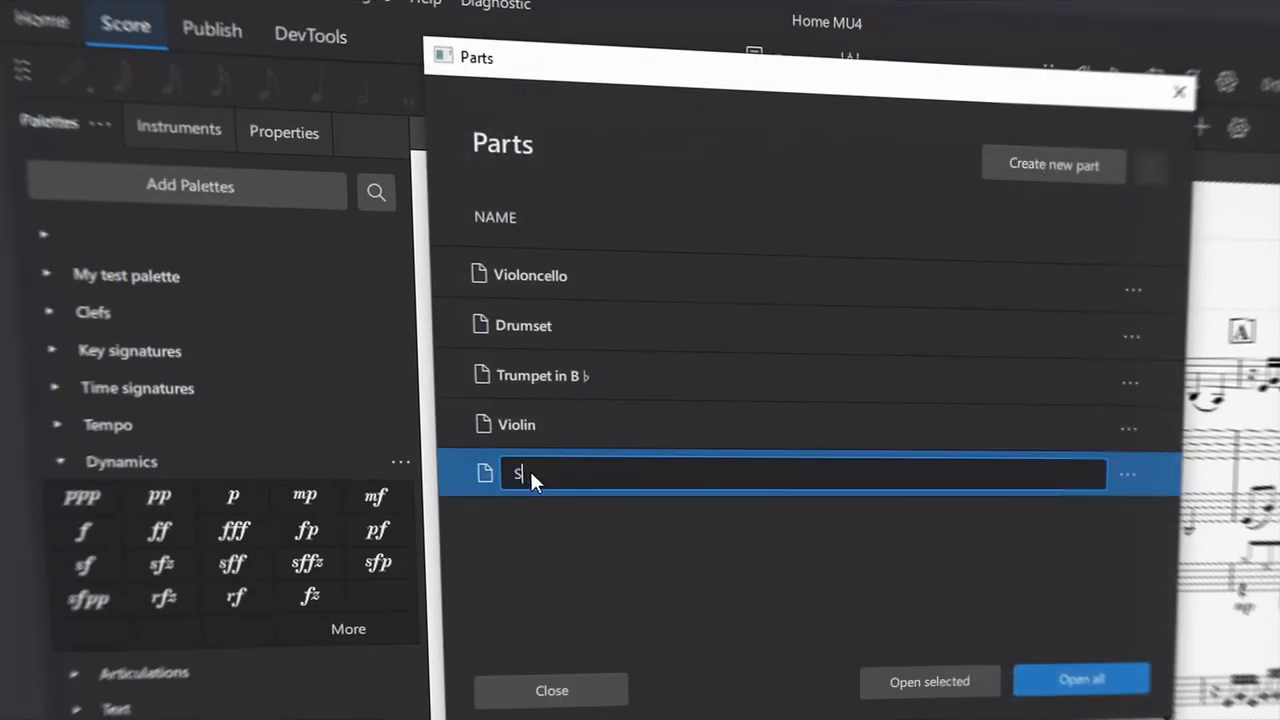
{"action": "type", "text": "trings"}
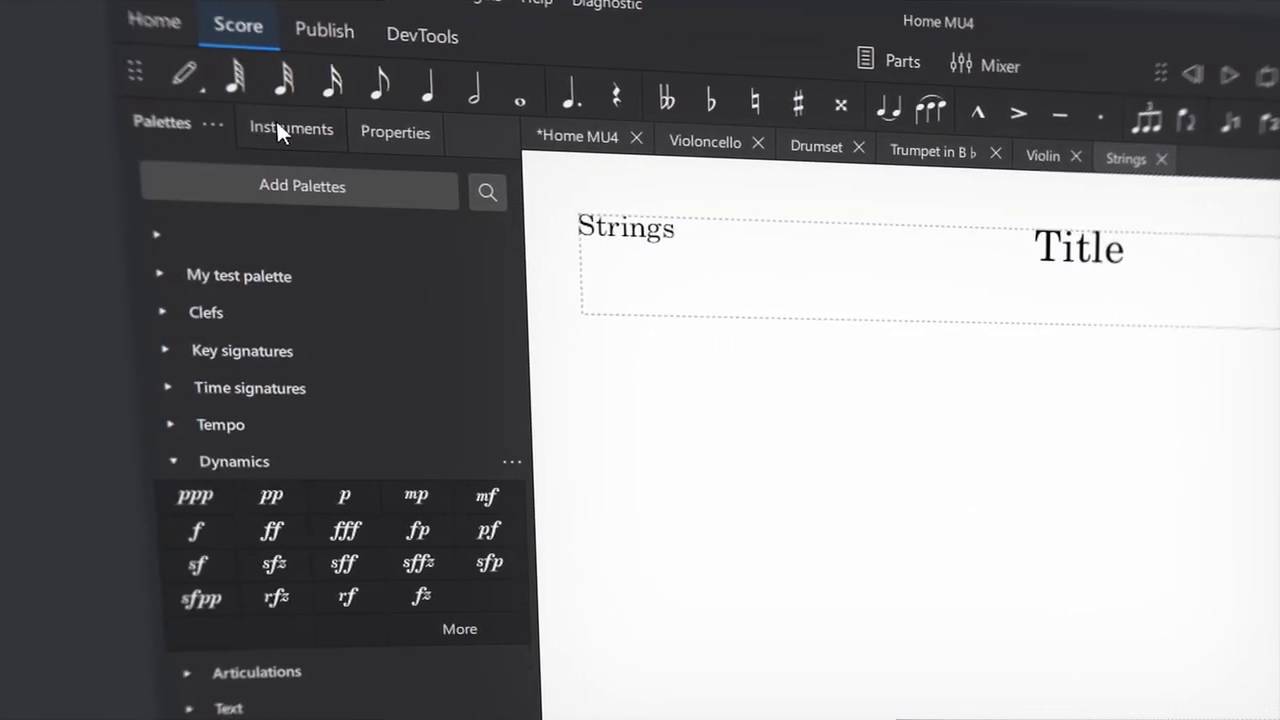
- Include the Violin in the Strings part via the Instruments list
{"action": "left_click", "coordinate": [290, 132]}
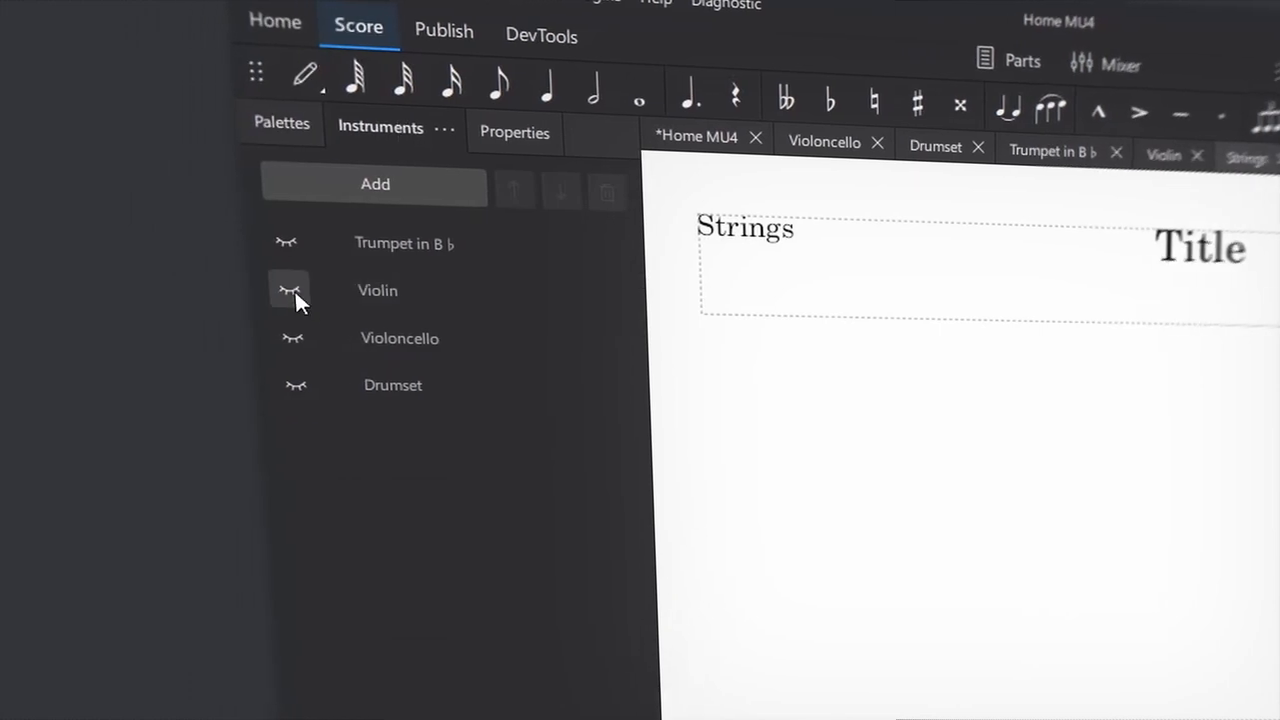
{"action": "left_click", "coordinate": [288, 290]}
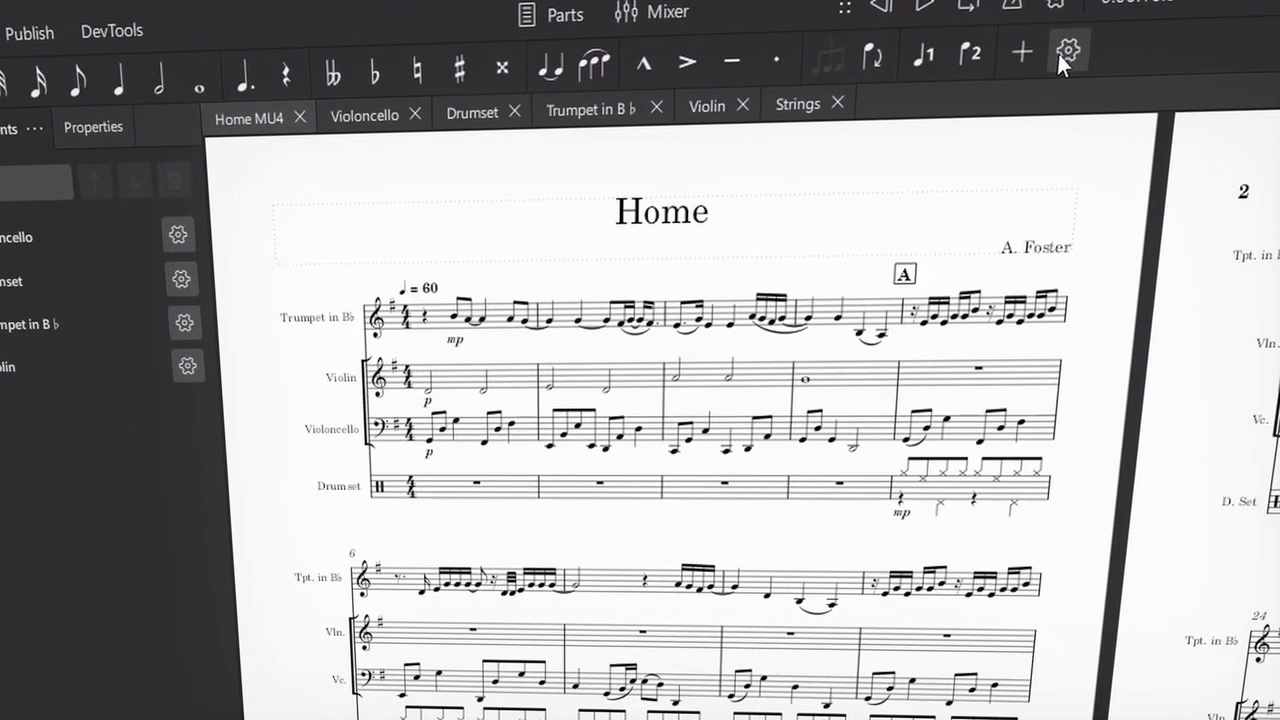
- Add an extra command to the note-input toolbar through Customise toolbar
{"action": "left_click", "coordinate": [1068, 52]}
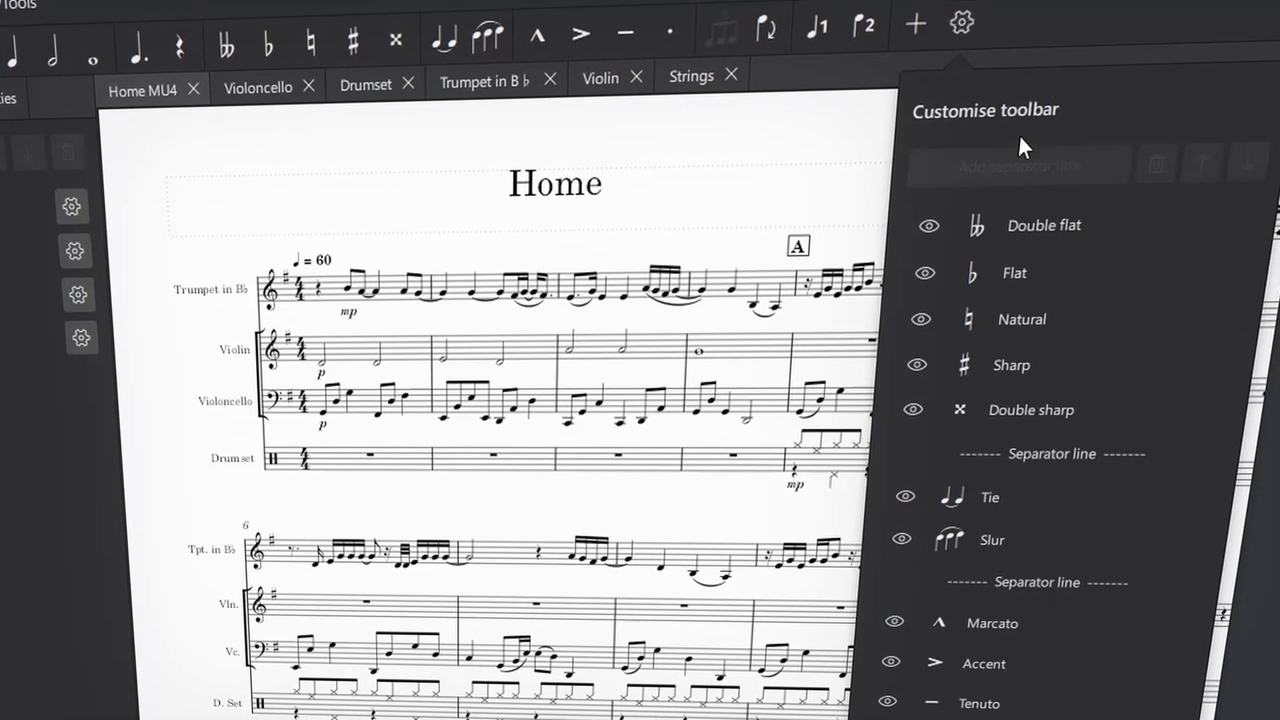
{"action": "mouse_move", "coordinate": [1006, 186]}
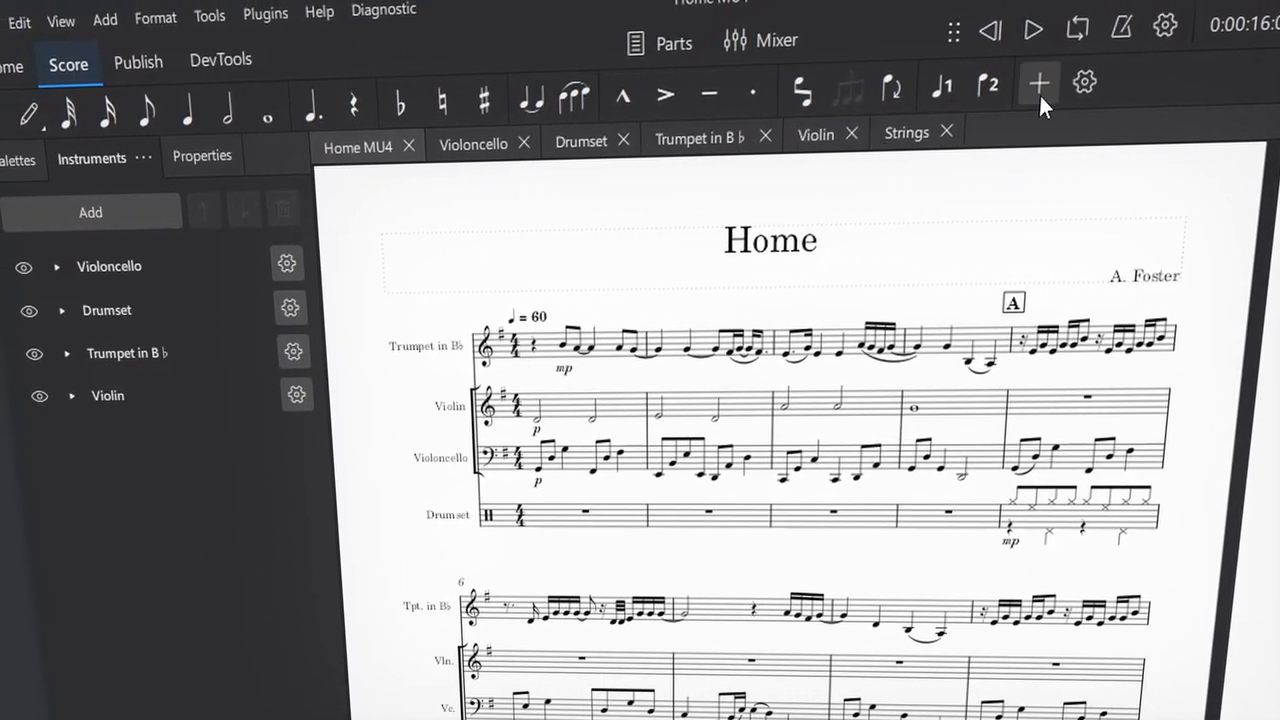
- Expand the Repeats & jumps palette next to the score
{"action": "left_click", "coordinate": [104, 18]}
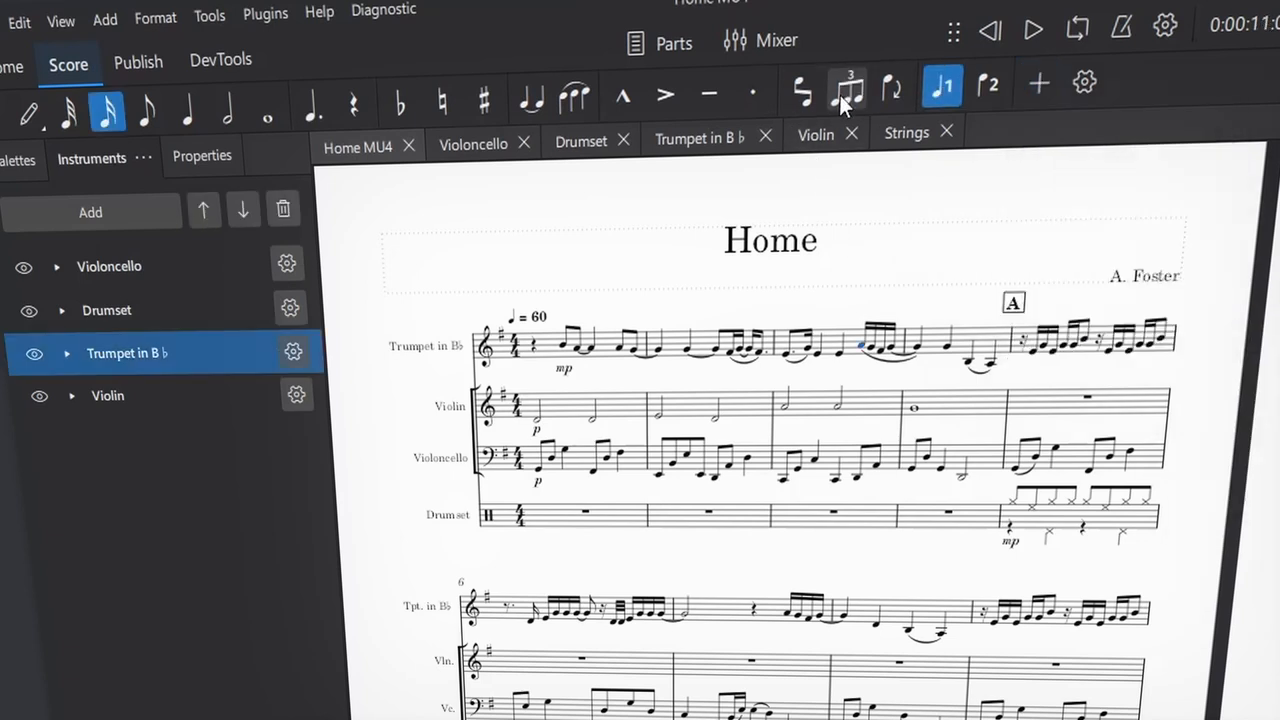
{"action": "left_click", "coordinate": [848, 84]}
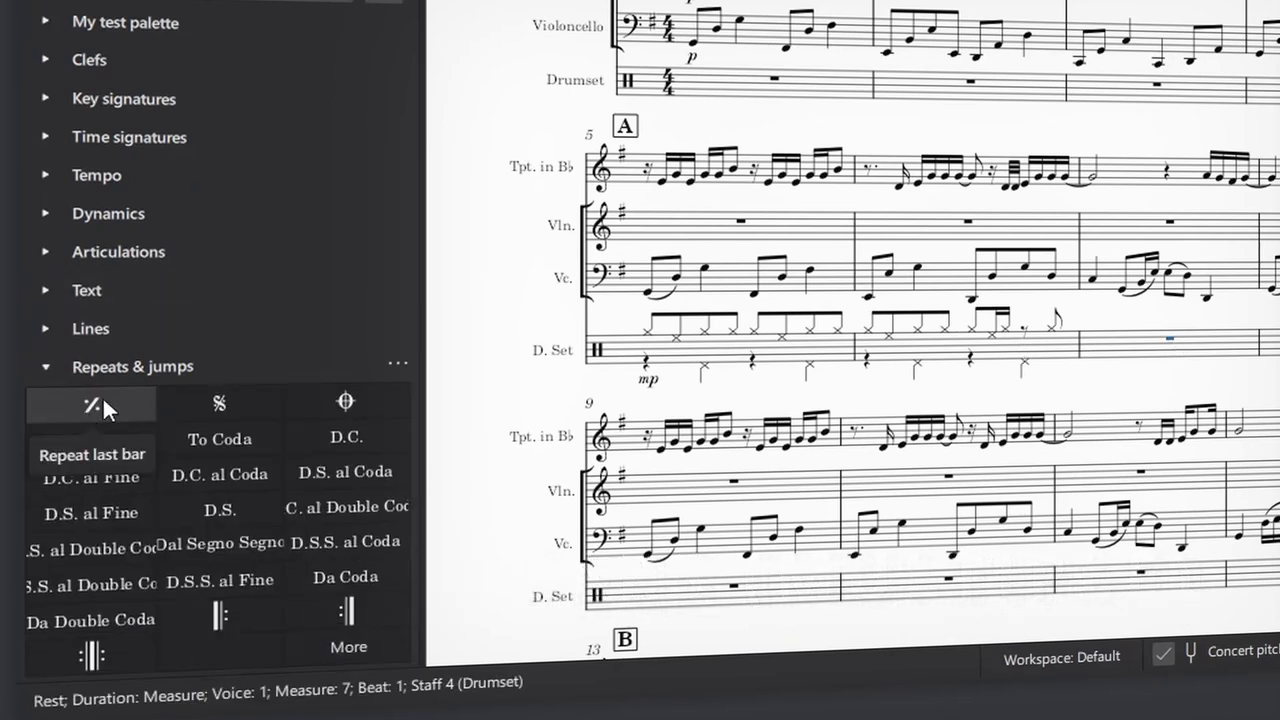
- Add a one-bar repeat to drumset measure 7 and a two-bar repeat further on
{"action": "double_click", "coordinate": [92, 402]}
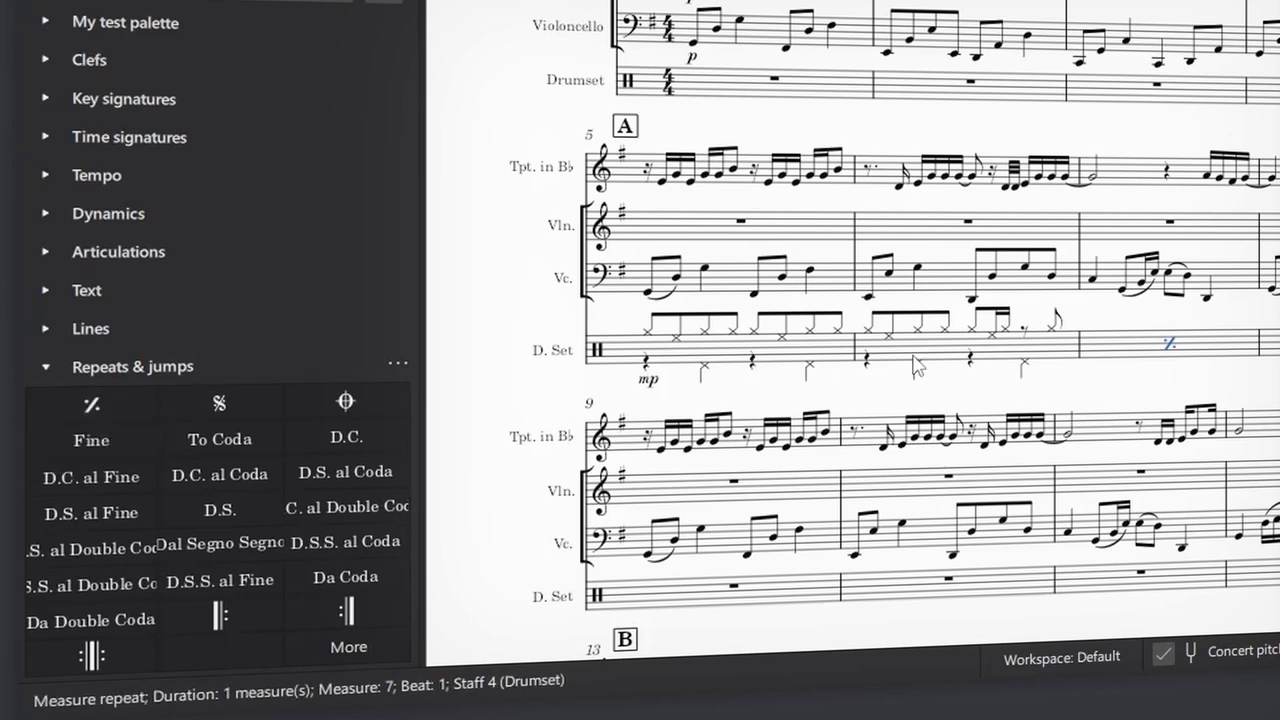
{"action": "mouse_move", "coordinate": [990, 368]}
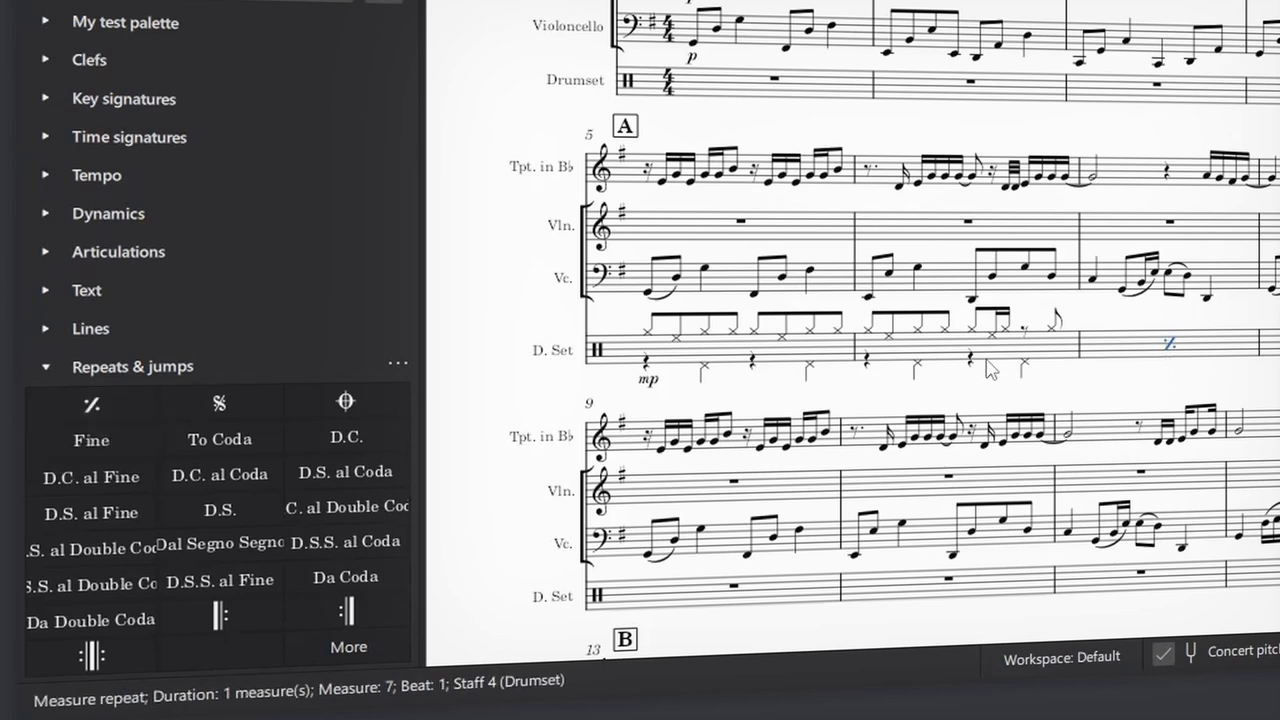
{"action": "left_click", "coordinate": [348, 646]}
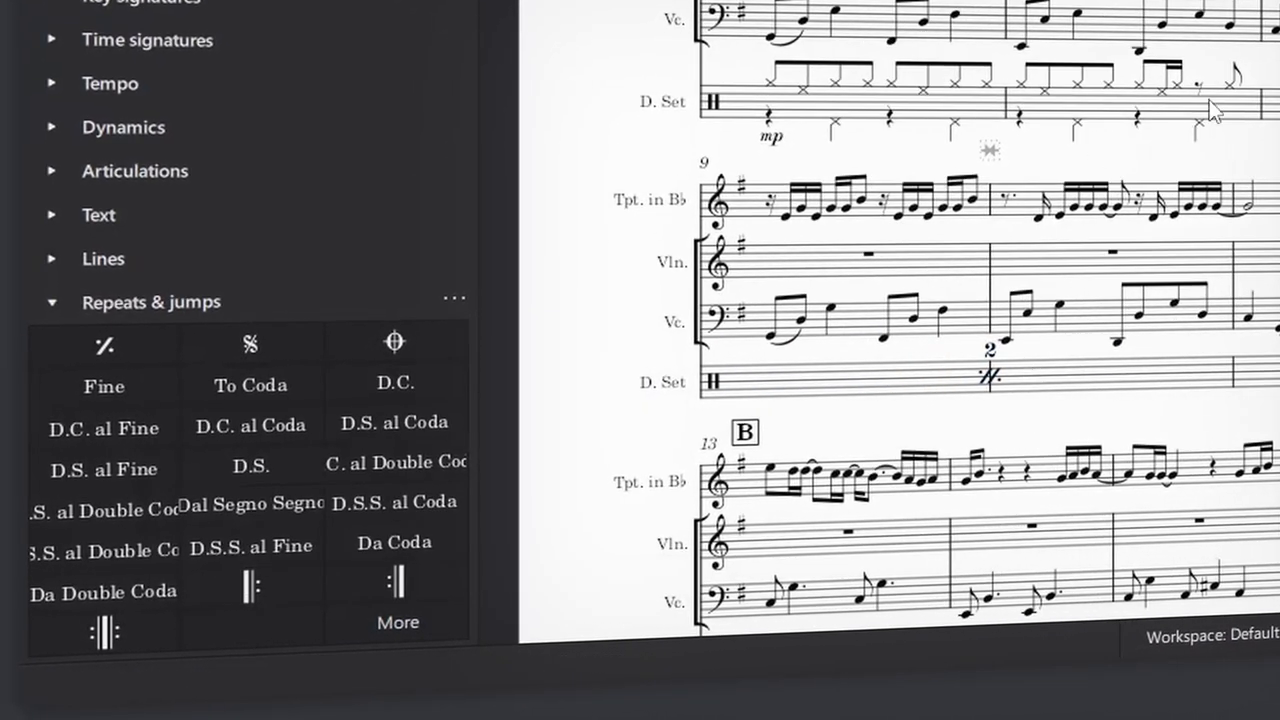
{"action": "mouse_move", "coordinate": [778, 92]}
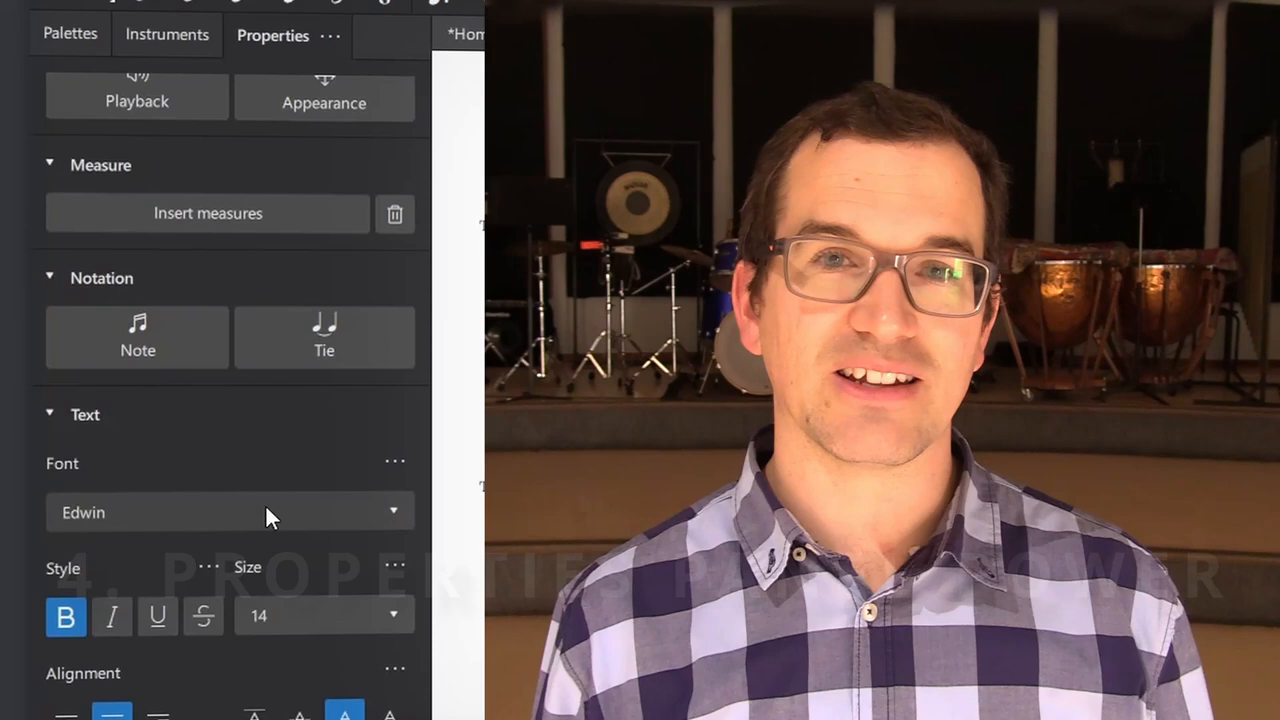
- Clear the selection so the Properties panel shows score-wide display options
{"action": "scroll", "scroll_direction": "up", "scroll_amount": 3}
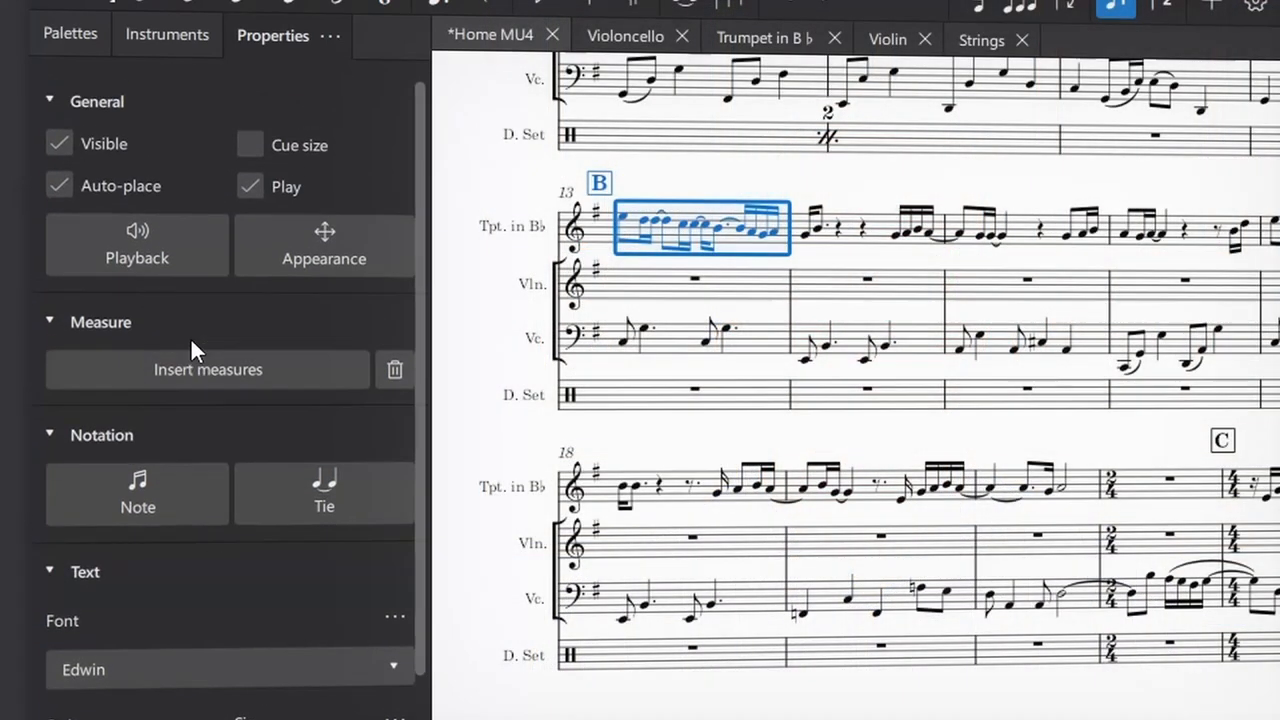
{"action": "left_click", "coordinate": [664, 176]}
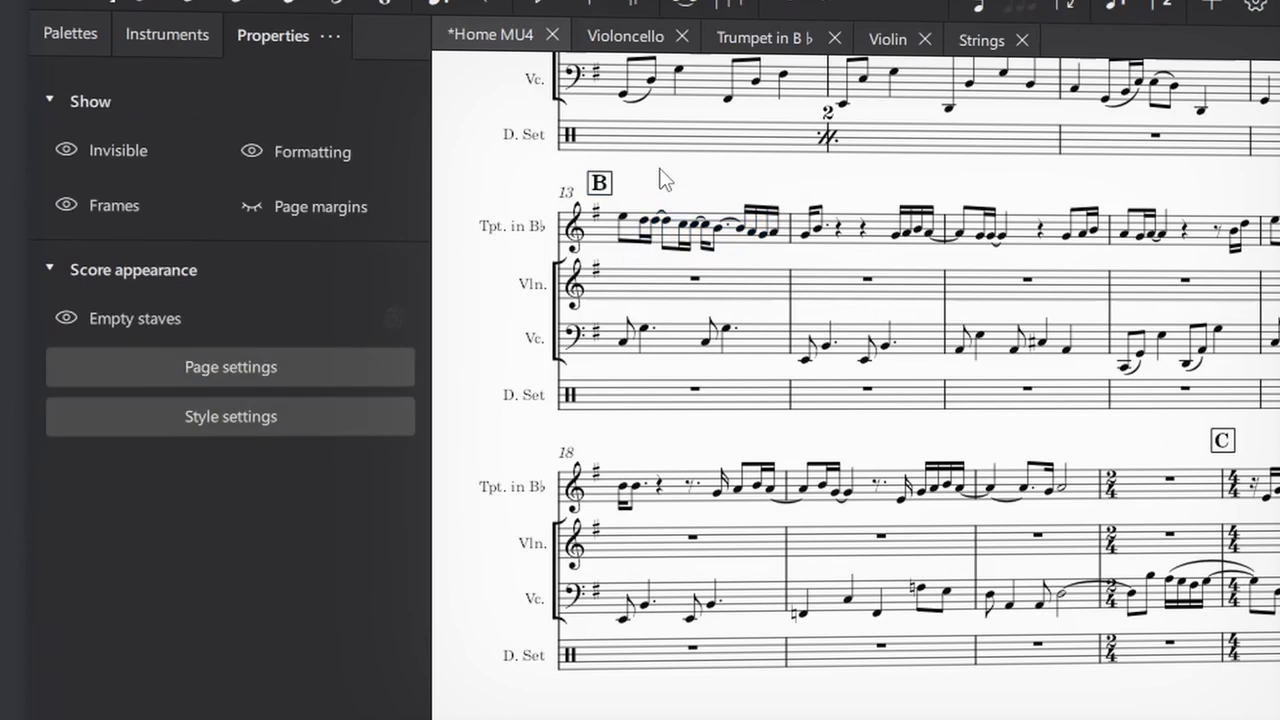
{"action": "mouse_move", "coordinate": [66, 318]}
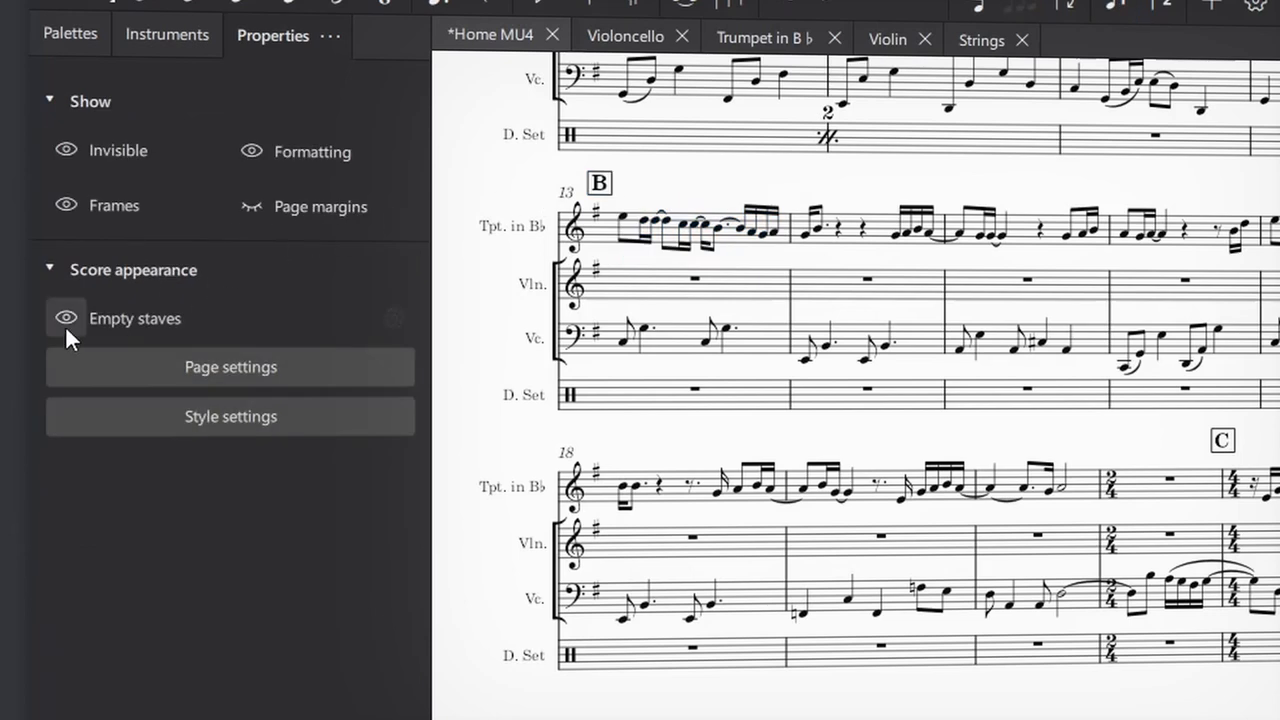
- Toggle hiding empty staves off and on, and toggle formatting marks
{"action": "left_click", "coordinate": [66, 318]}
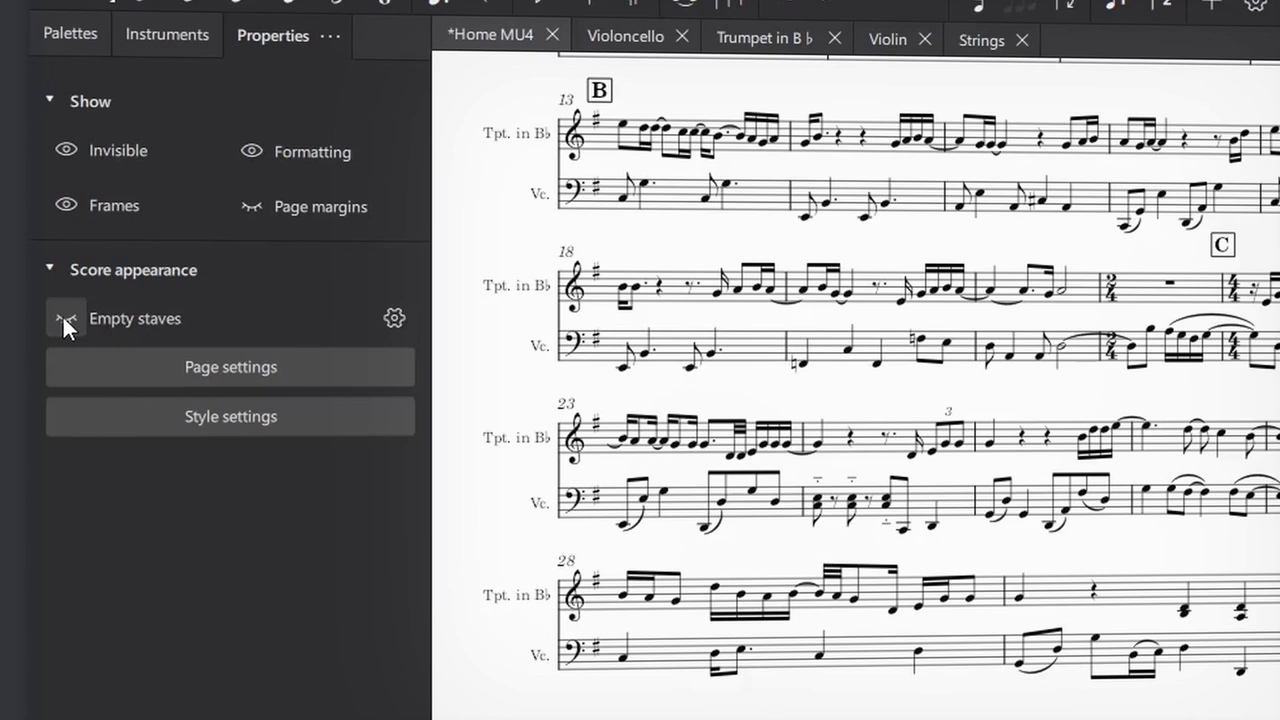
{"action": "left_click", "coordinate": [66, 318]}
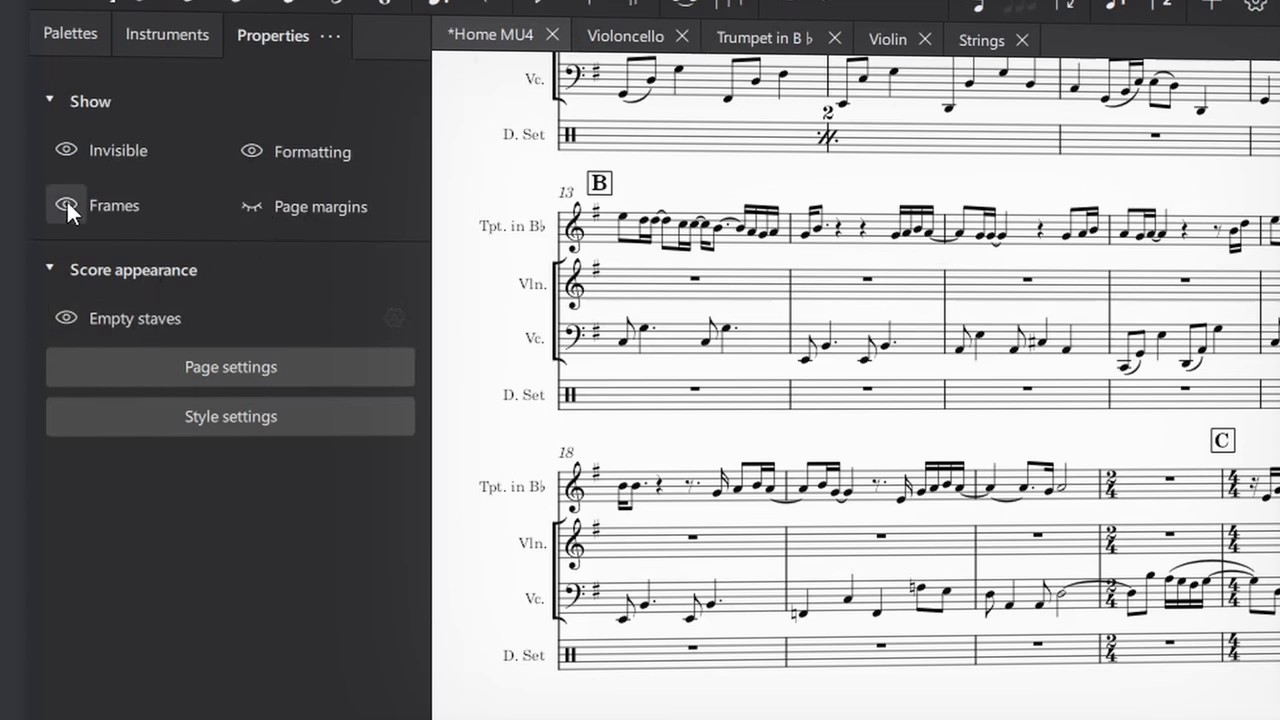
{"action": "mouse_move", "coordinate": [90, 168]}
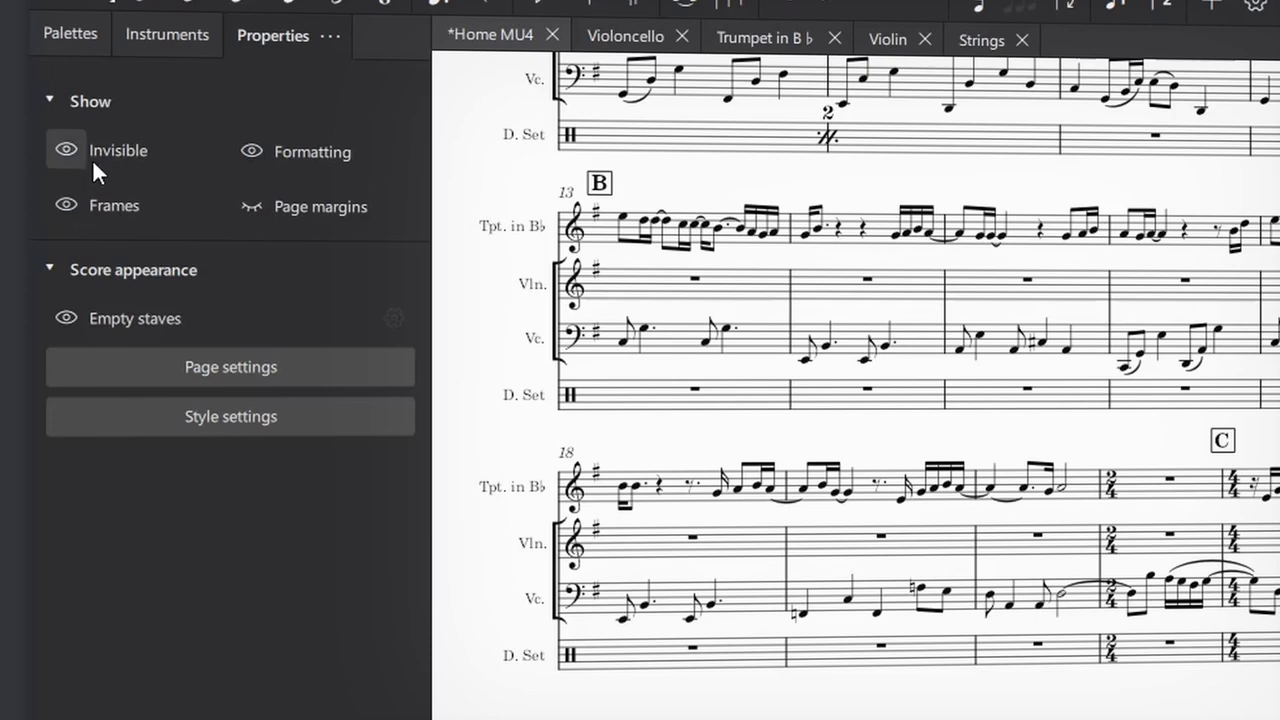
{"action": "mouse_move", "coordinate": [208, 160]}
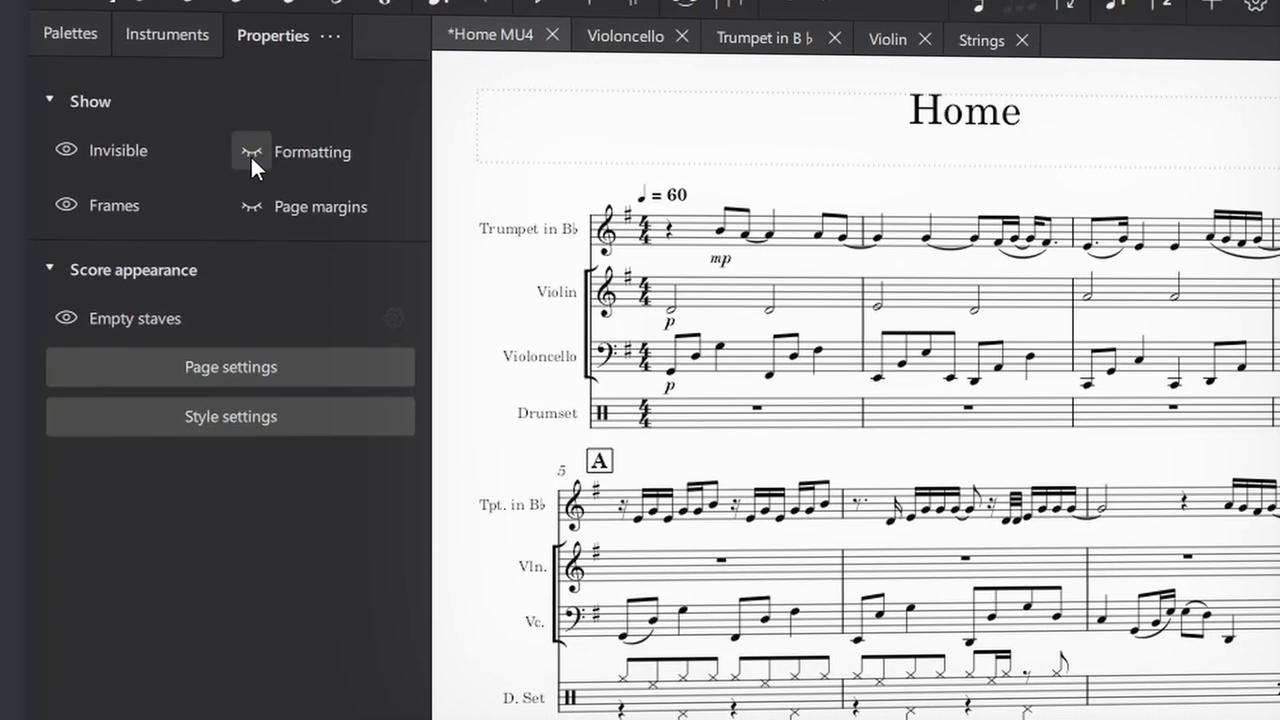
{"action": "left_click", "coordinate": [252, 152]}
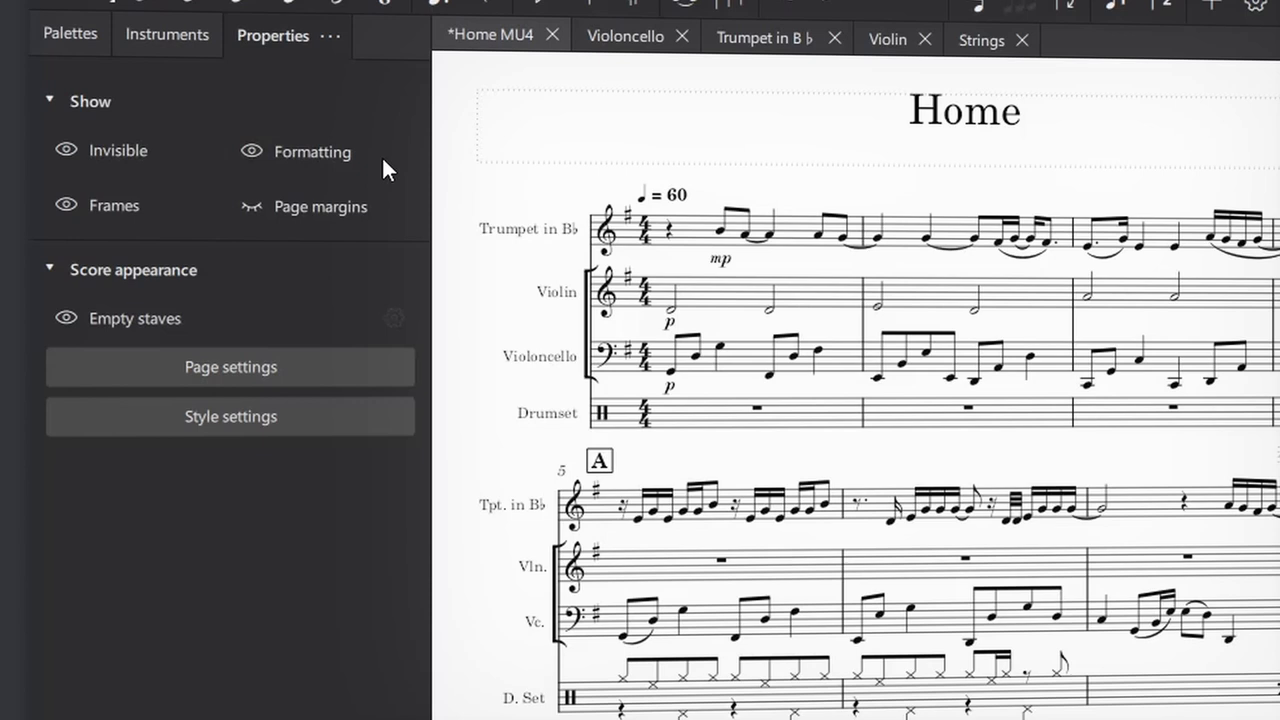
- Open the score's Page Settings from Score appearance
{"action": "scroll", "scroll_direction": "down", "scroll_amount": 3}
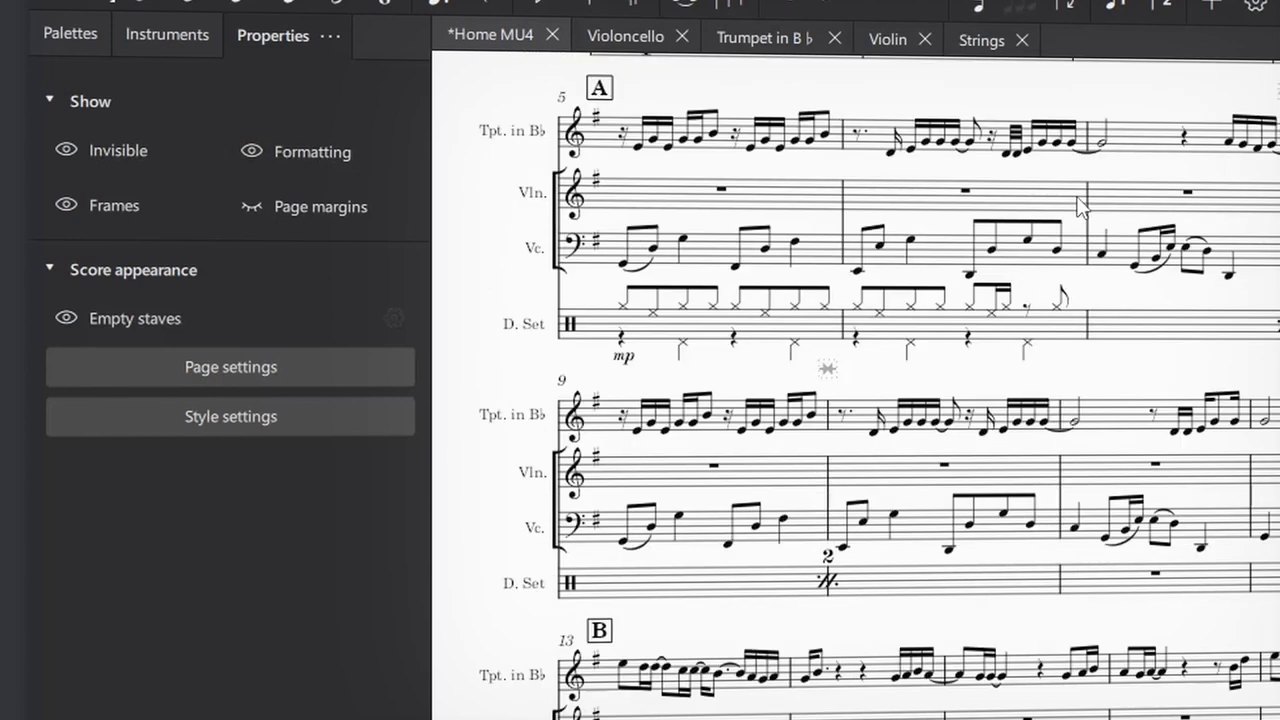
{"action": "scroll", "scroll_direction": "down", "scroll_amount": 3}
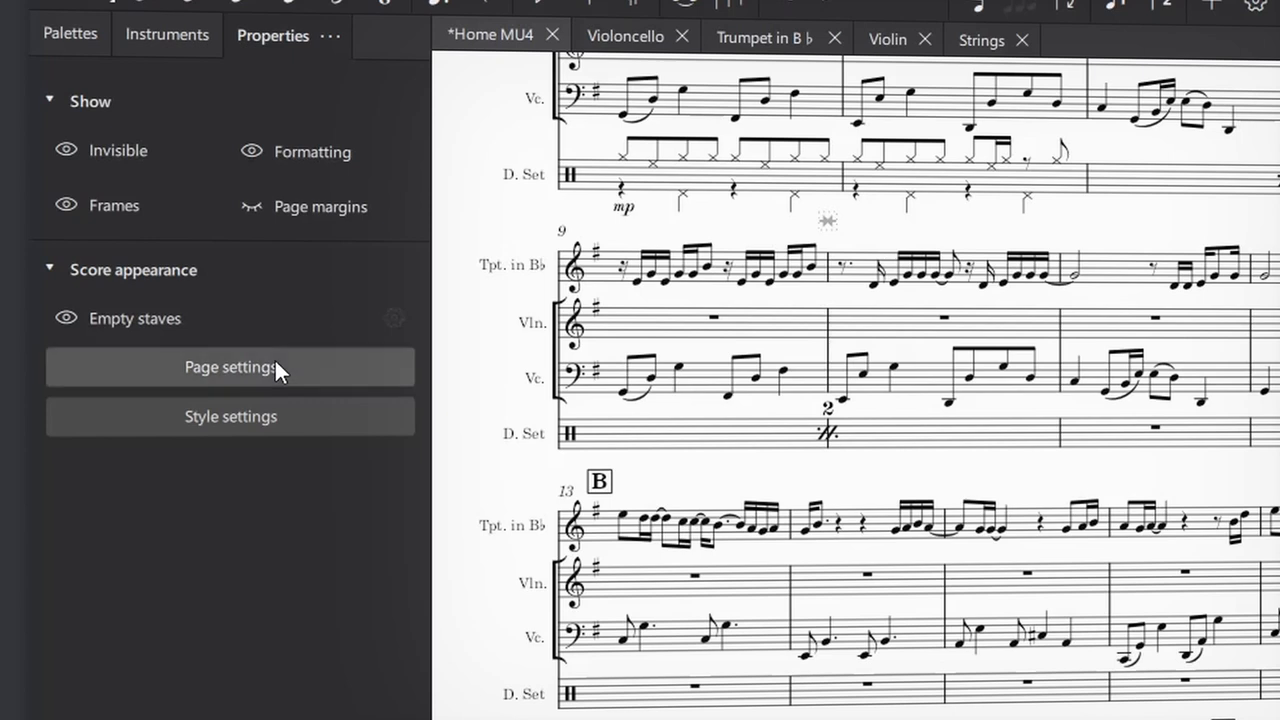
{"action": "left_click", "coordinate": [230, 366]}
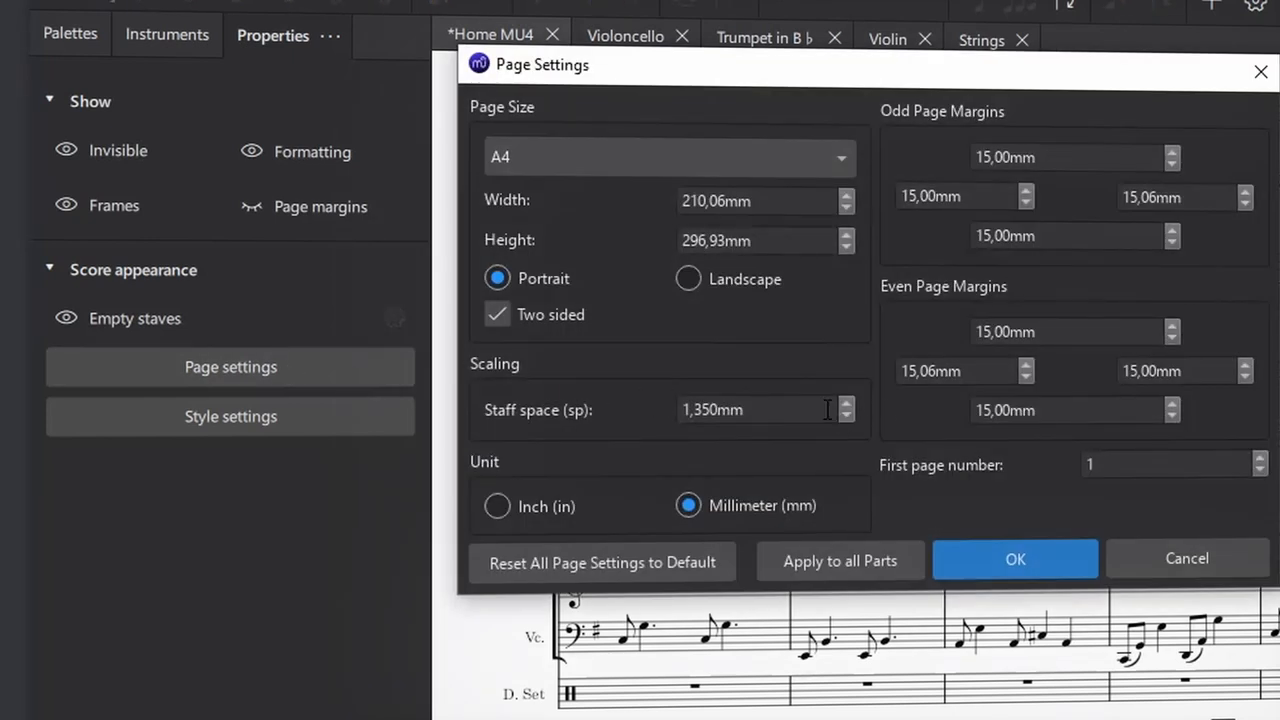
- Inspect the staff space value (1,350mm) and close Page Settings without changes
{"action": "left_click", "coordinate": [844, 402]}
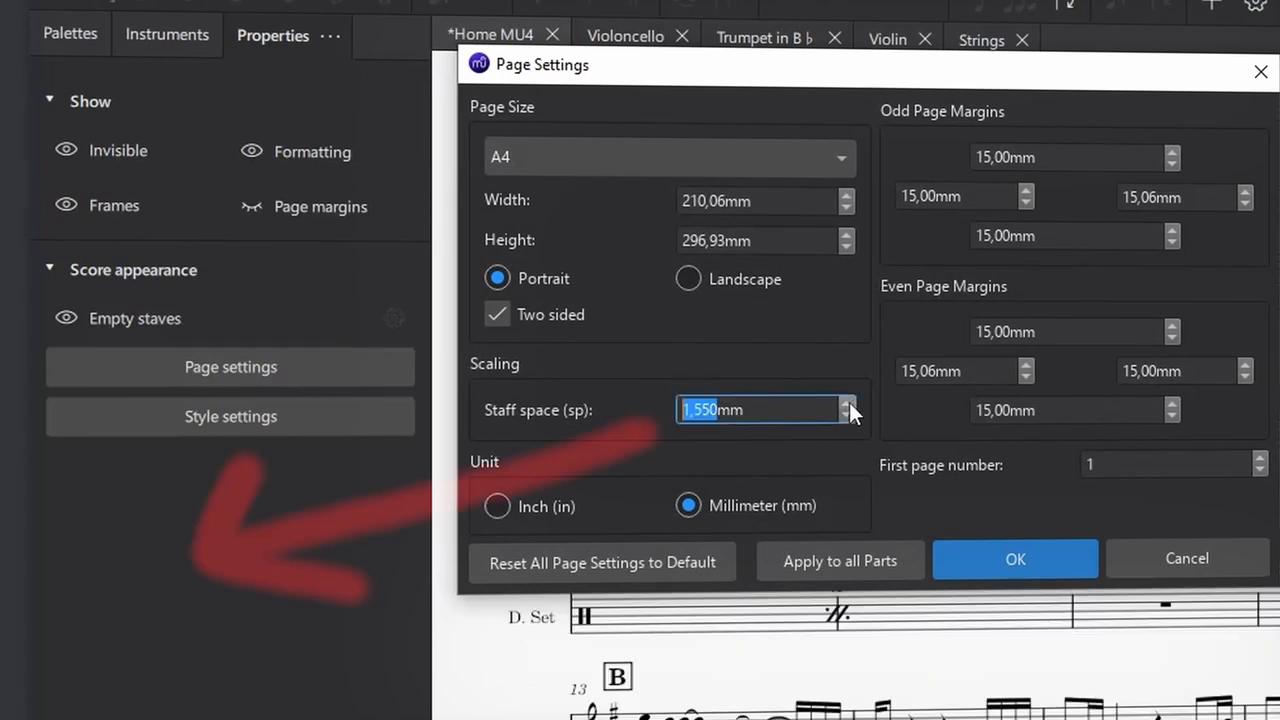
{"action": "left_click", "coordinate": [846, 418]}
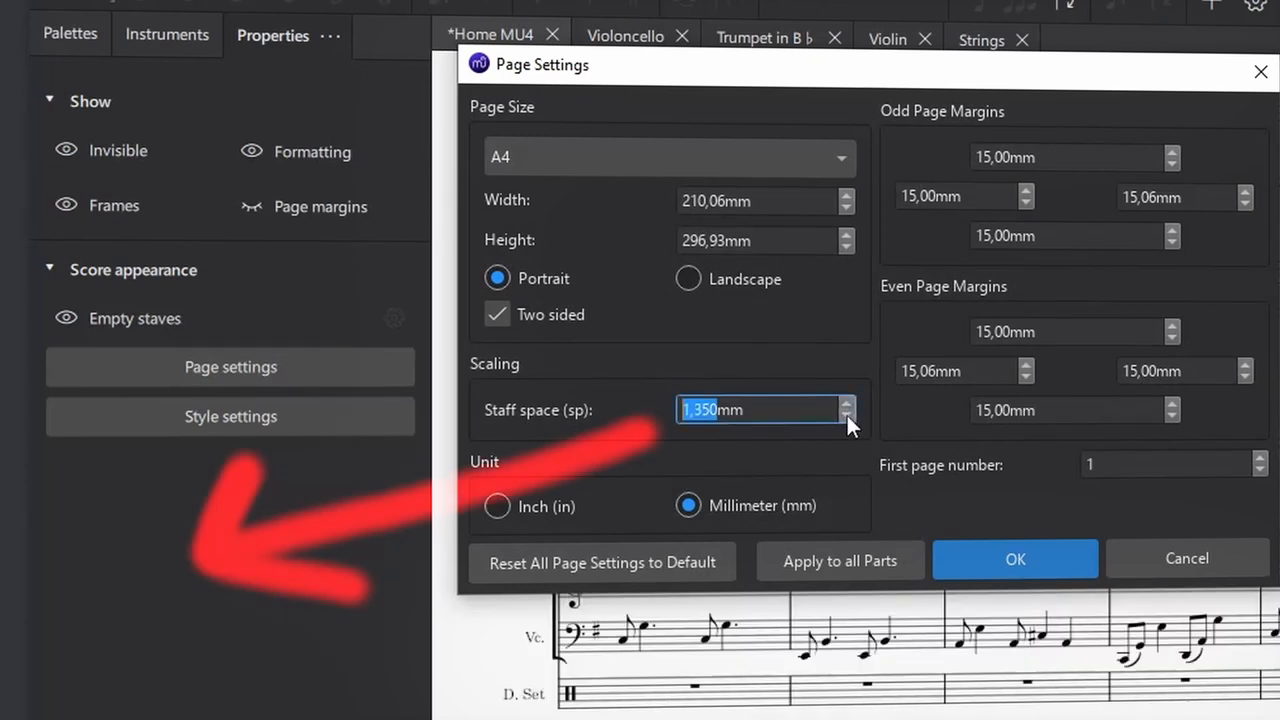
{"action": "left_click", "coordinate": [1014, 558]}
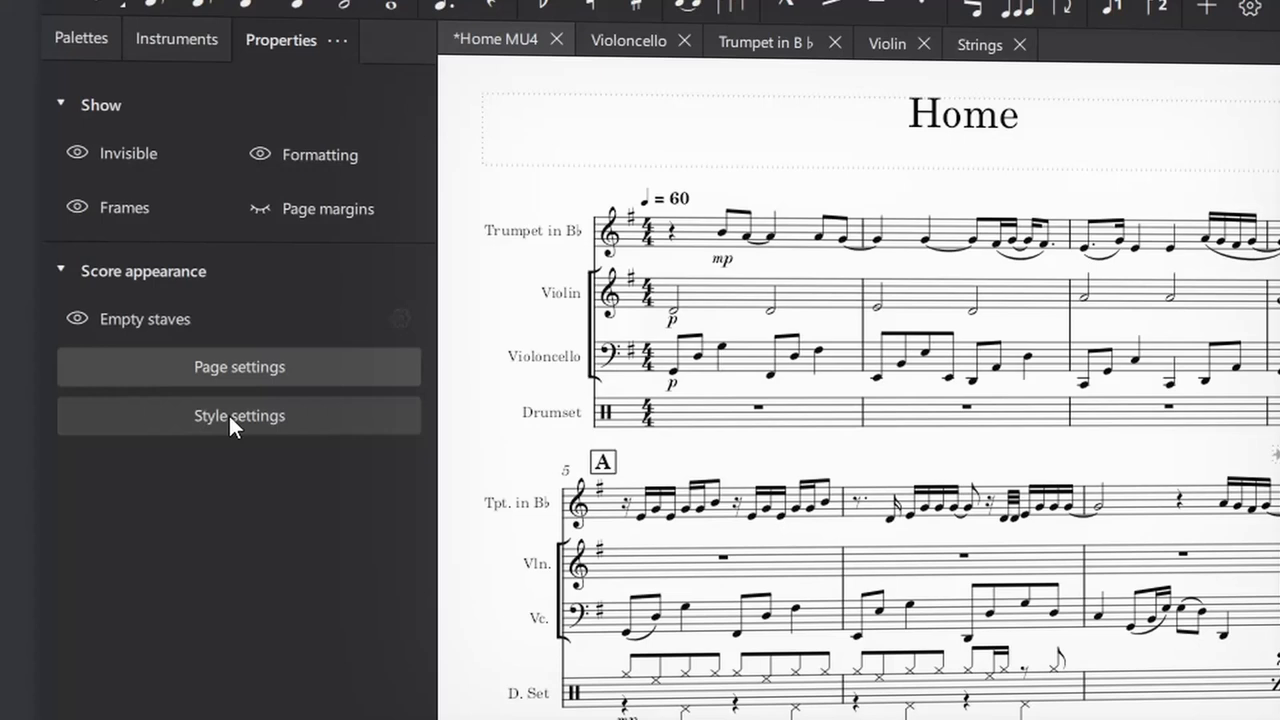
- Open Style settings and view the Page and Measure Numbers options
{"action": "left_click", "coordinate": [240, 414]}
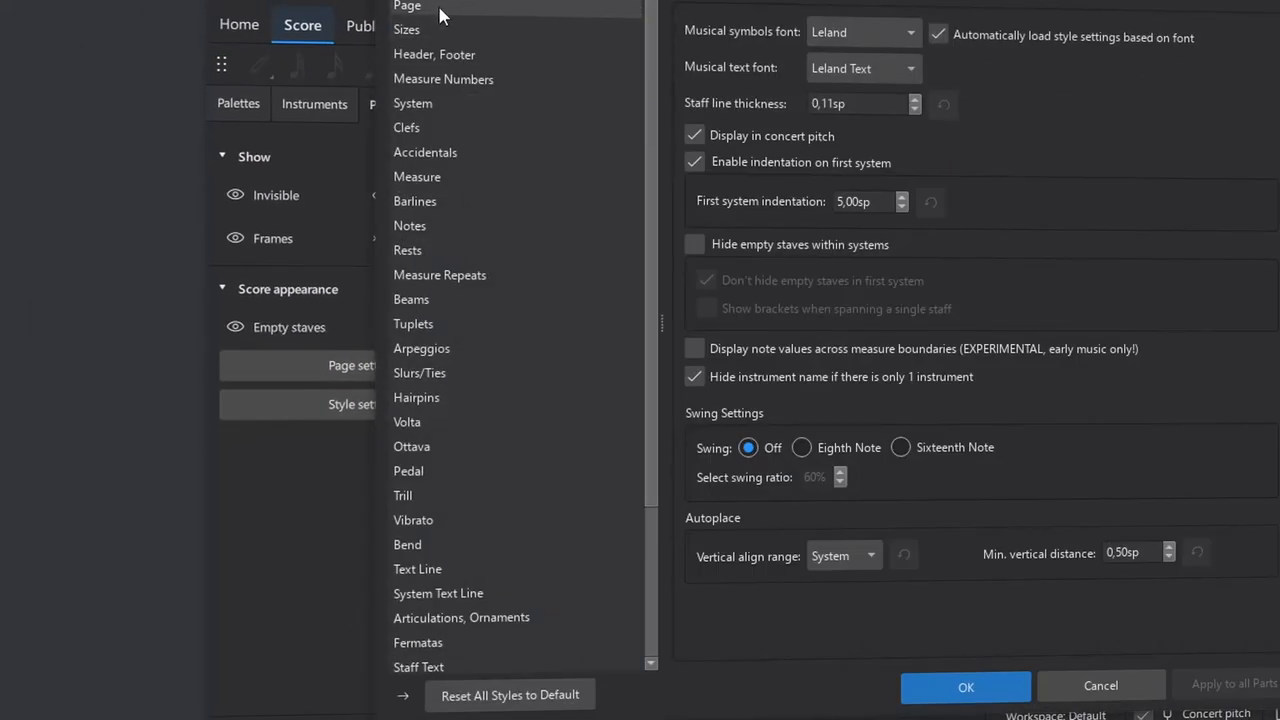
{"action": "left_click", "coordinate": [406, 8]}
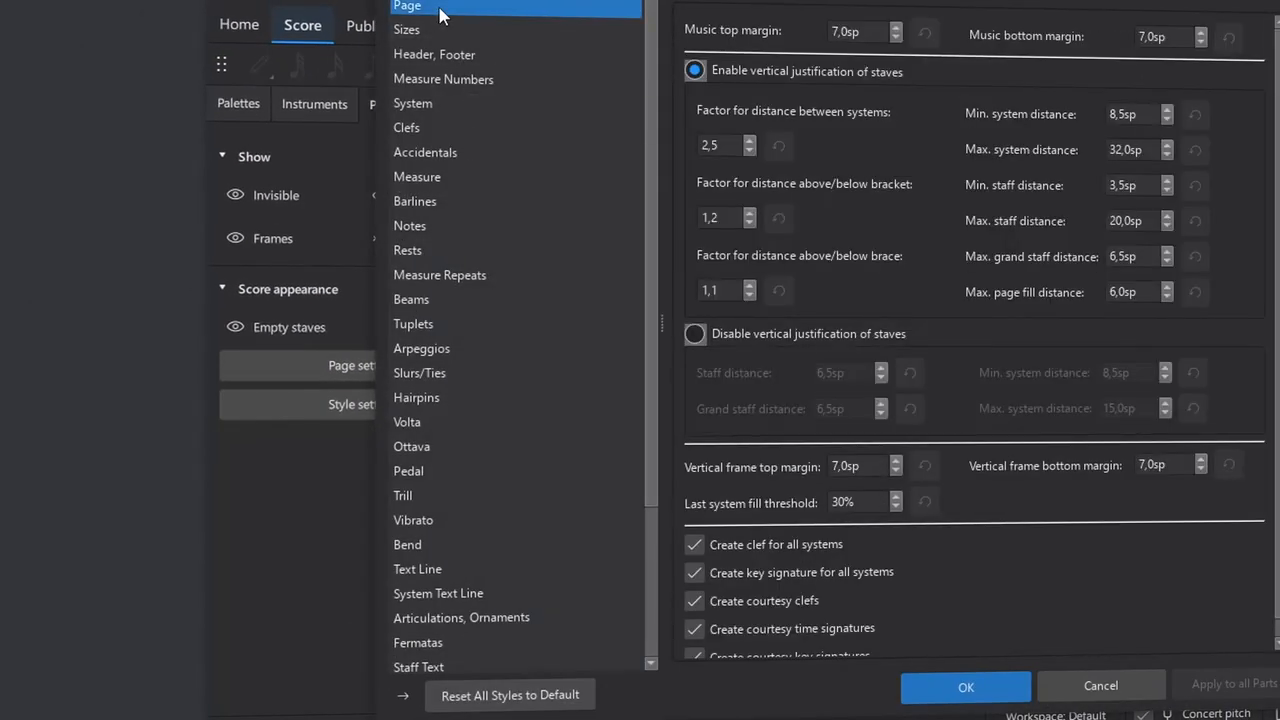
{"action": "left_click", "coordinate": [444, 80]}
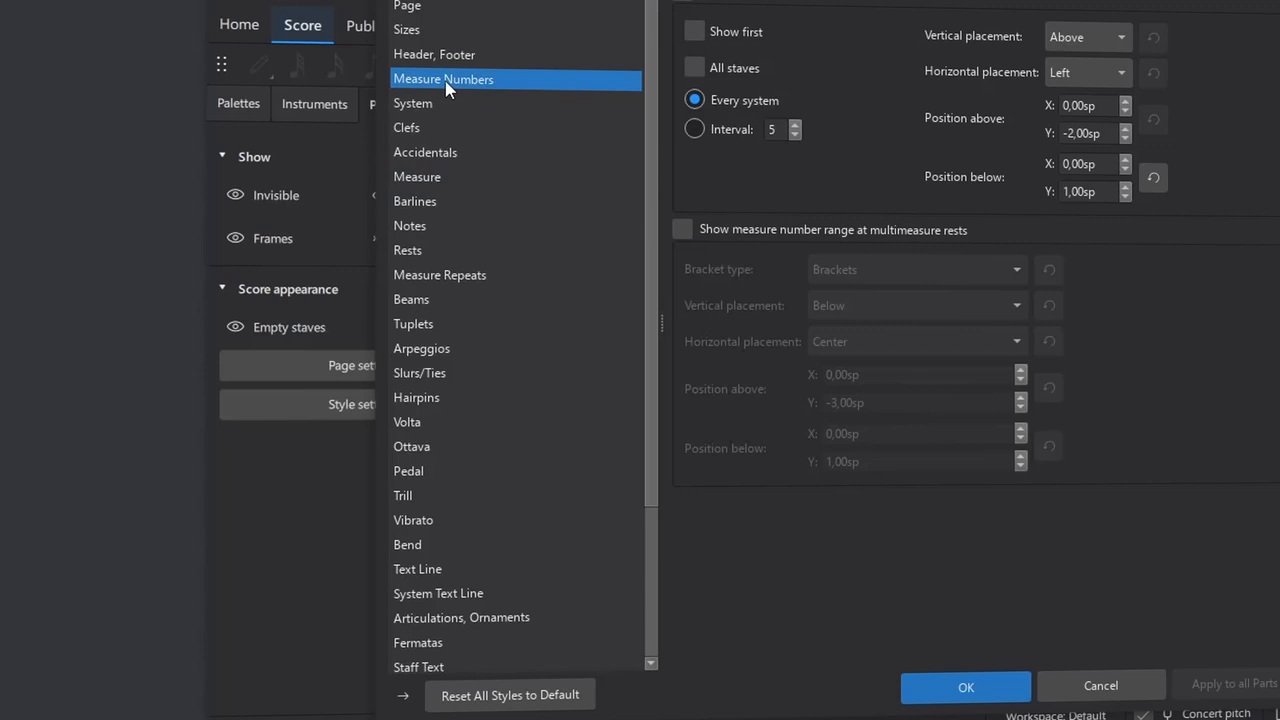
{"action": "left_click", "coordinate": [964, 688]}
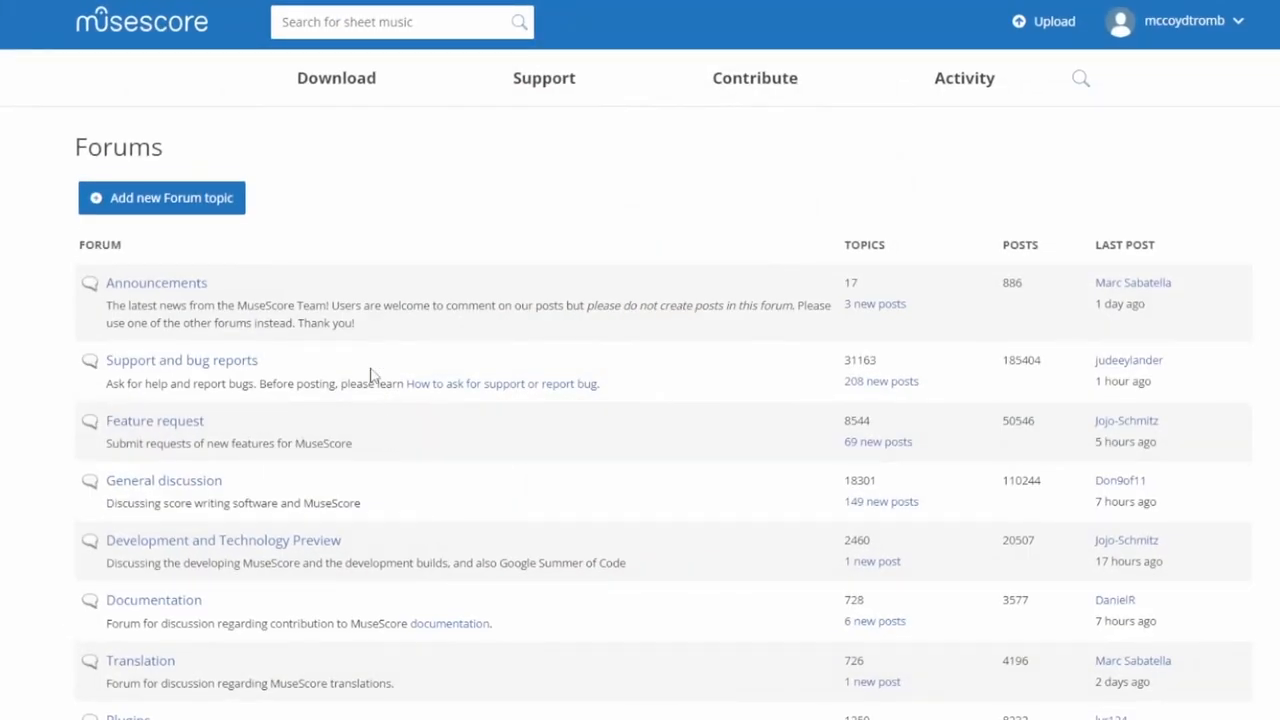
- View the musescore/MuseScore repository's open issues, then its empty Projects page
{"action": "scroll", "scroll_direction": "up", "scroll_amount": 3}
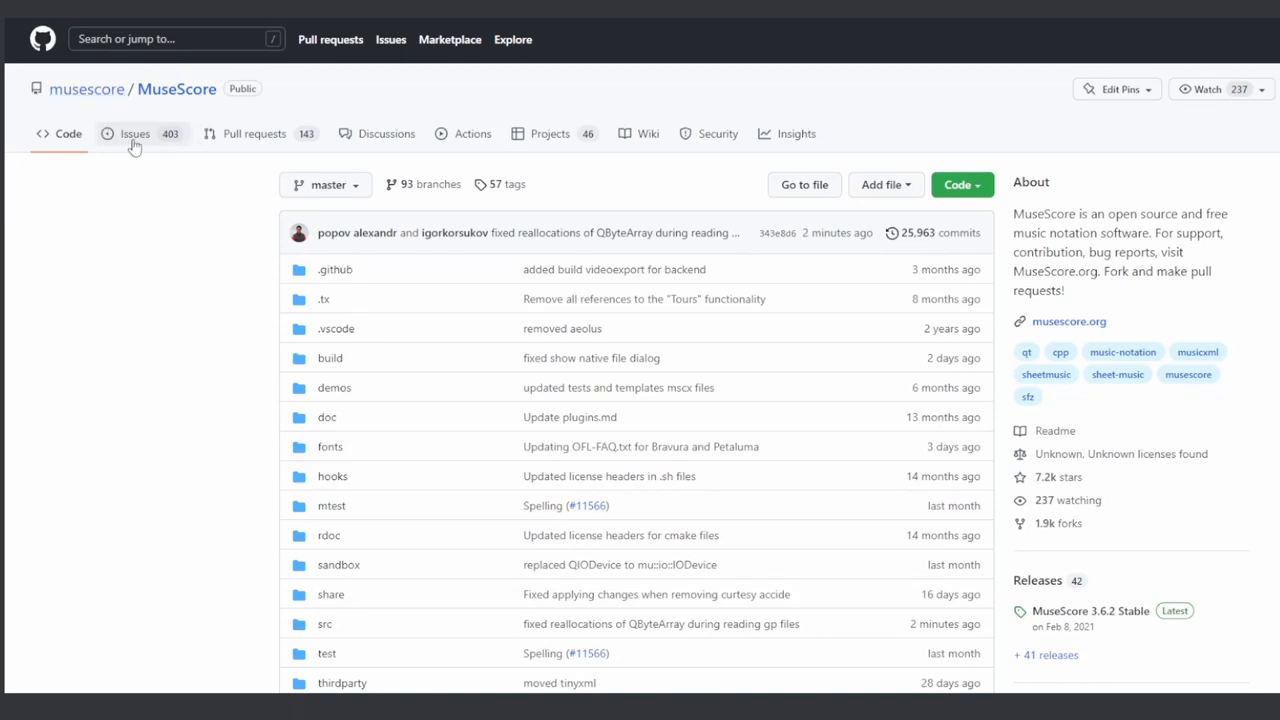
{"action": "left_click", "coordinate": [134, 132]}
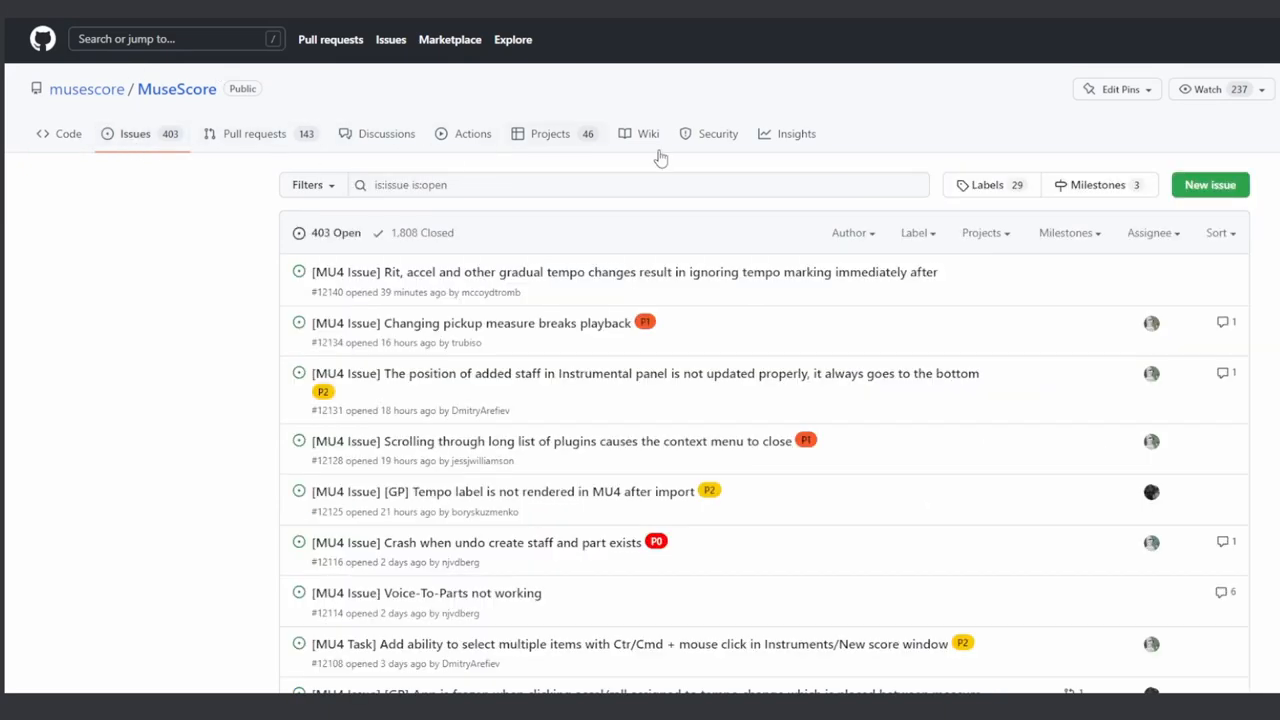
{"action": "mouse_move", "coordinate": [1224, 196]}
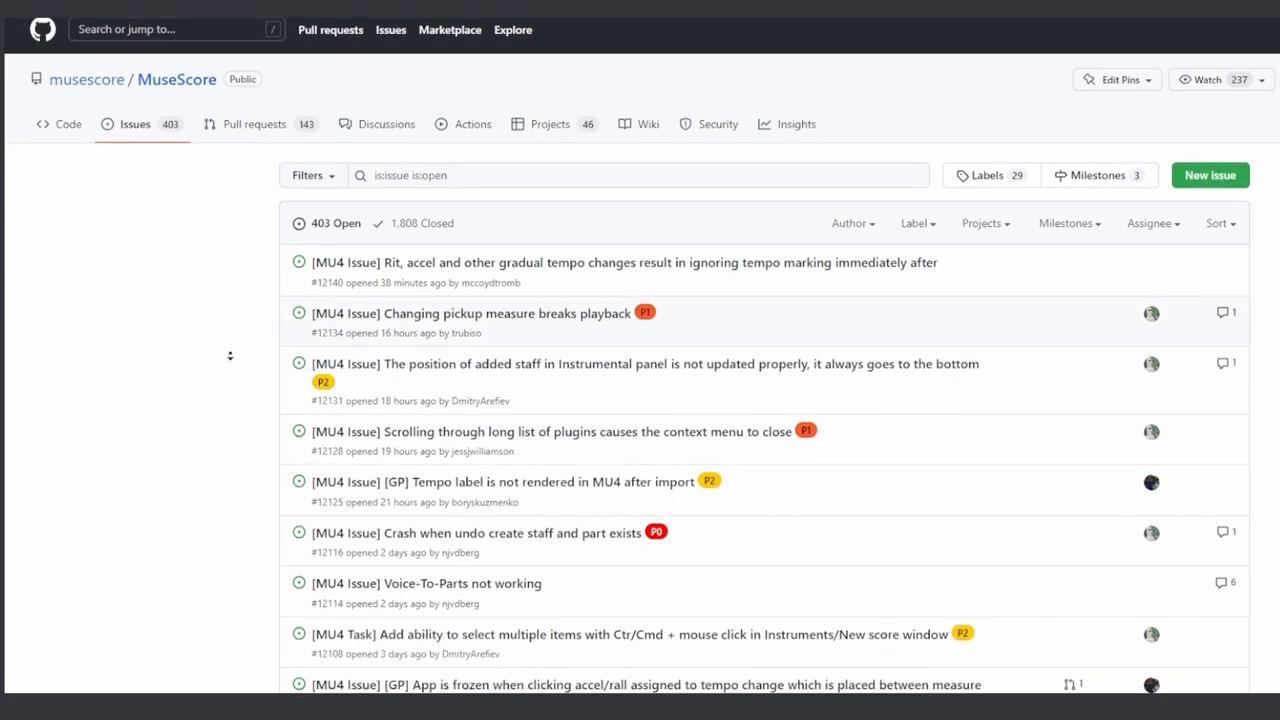
{"action": "scroll", "scroll_direction": "down", "scroll_amount": 3}
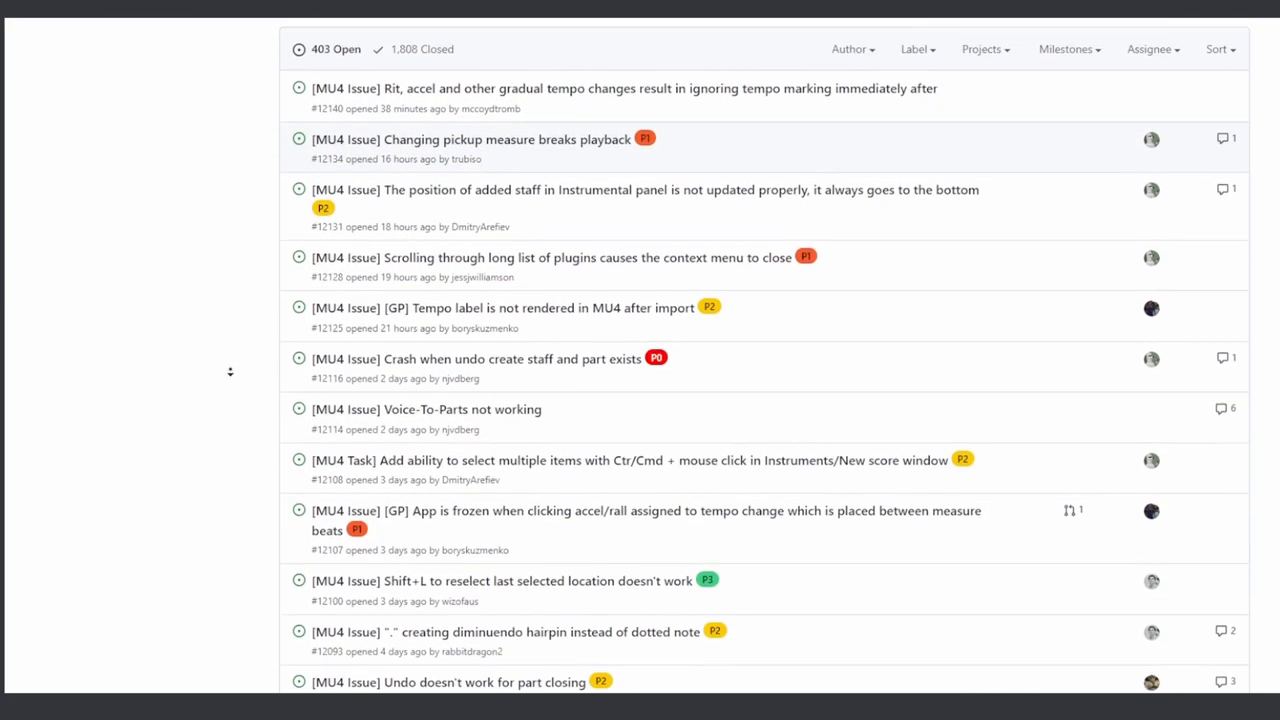
{"action": "left_click", "coordinate": [548, 132]}
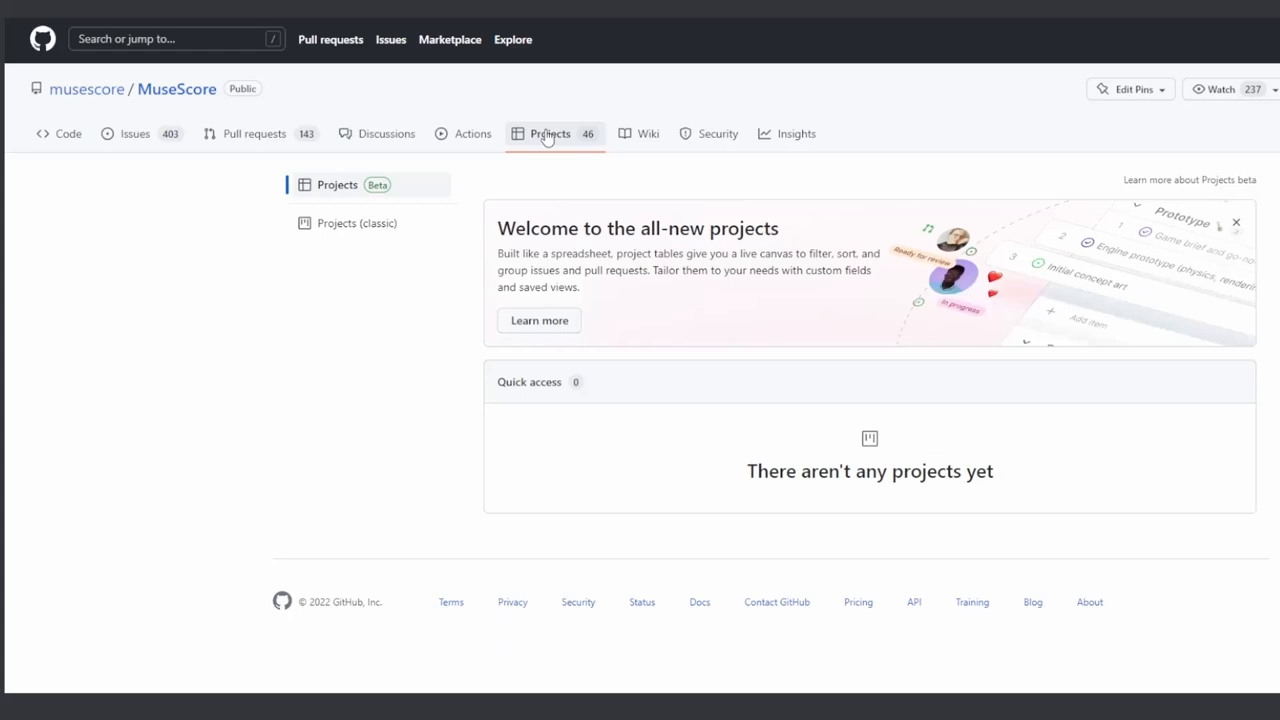
- View the repository's classic projects list before heading to musescore.org
{"action": "left_click", "coordinate": [356, 224]}
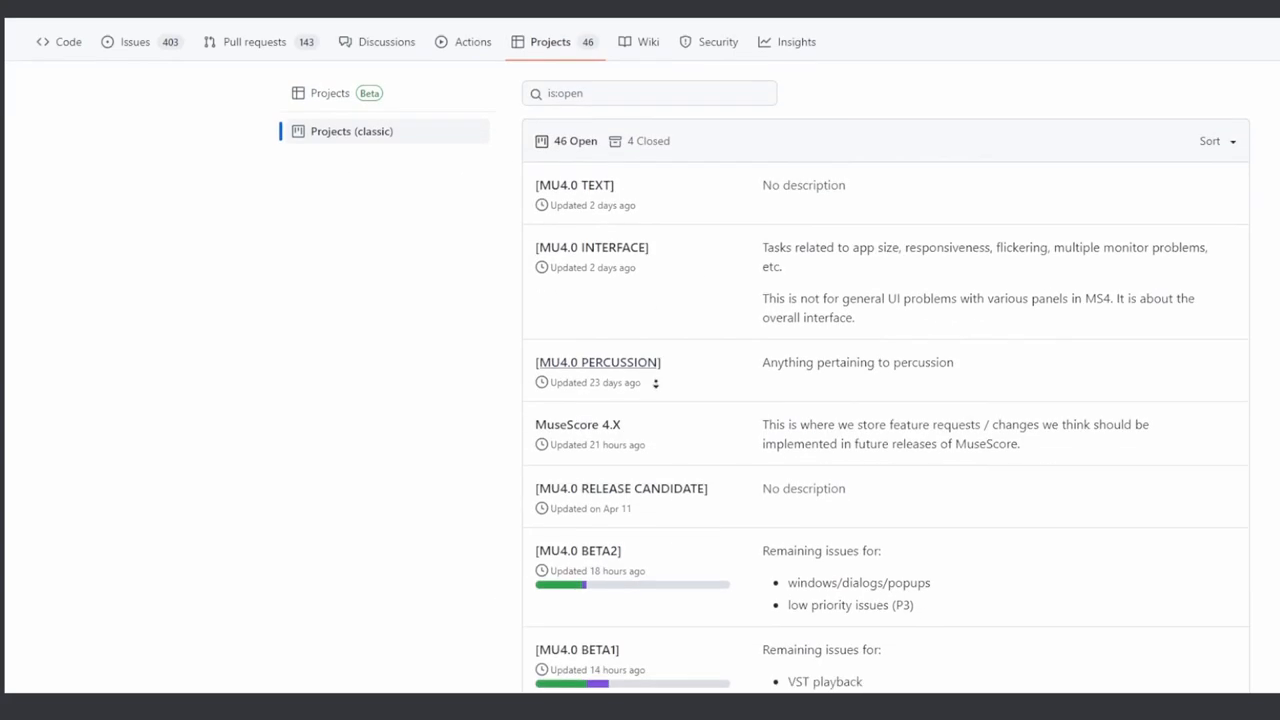
{"action": "scroll", "scroll_direction": "down", "scroll_amount": 3}
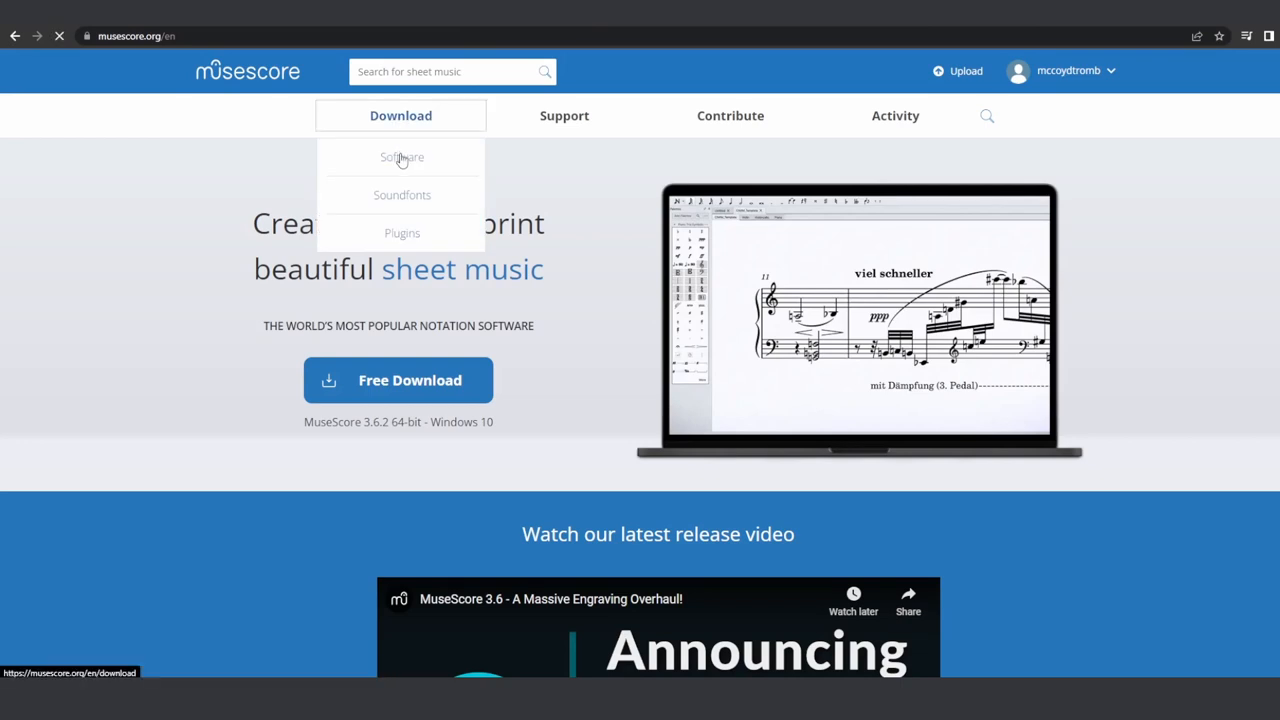
- From Download > Software, reach the nightly builds page and pick a nightly link
{"action": "left_click", "coordinate": [400, 156]}
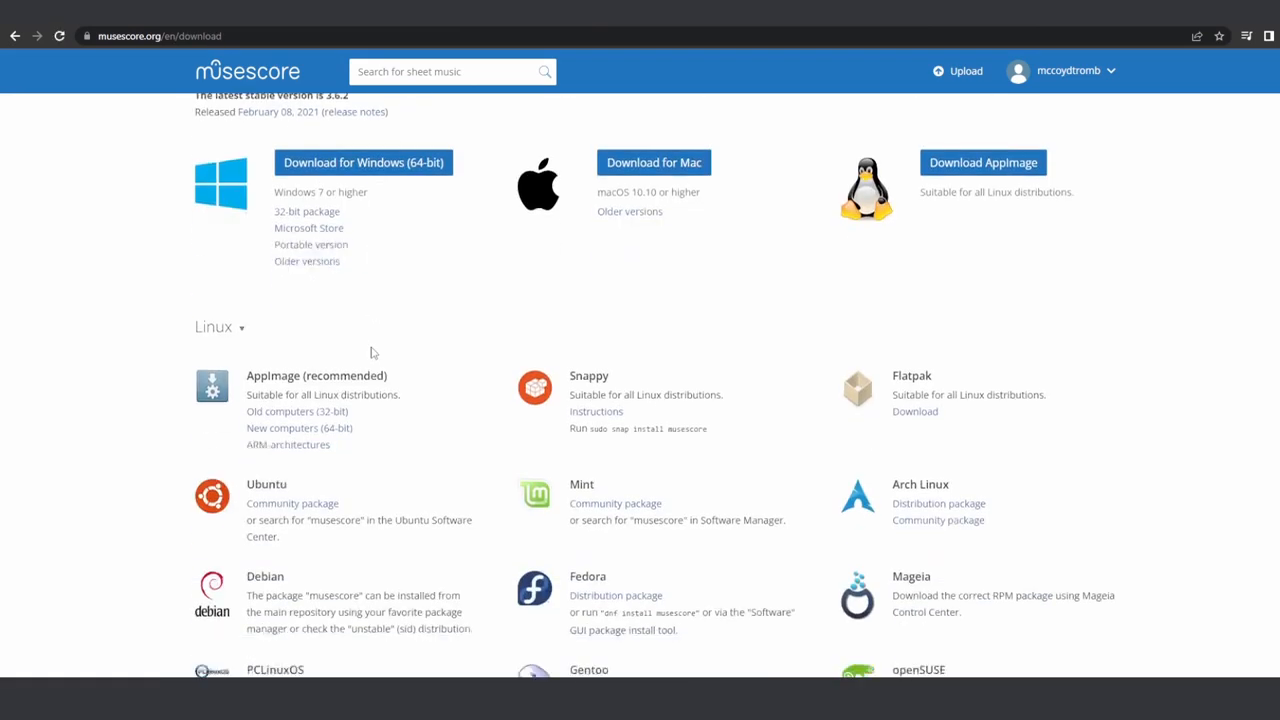
{"action": "scroll", "scroll_direction": "down", "scroll_amount": 3}
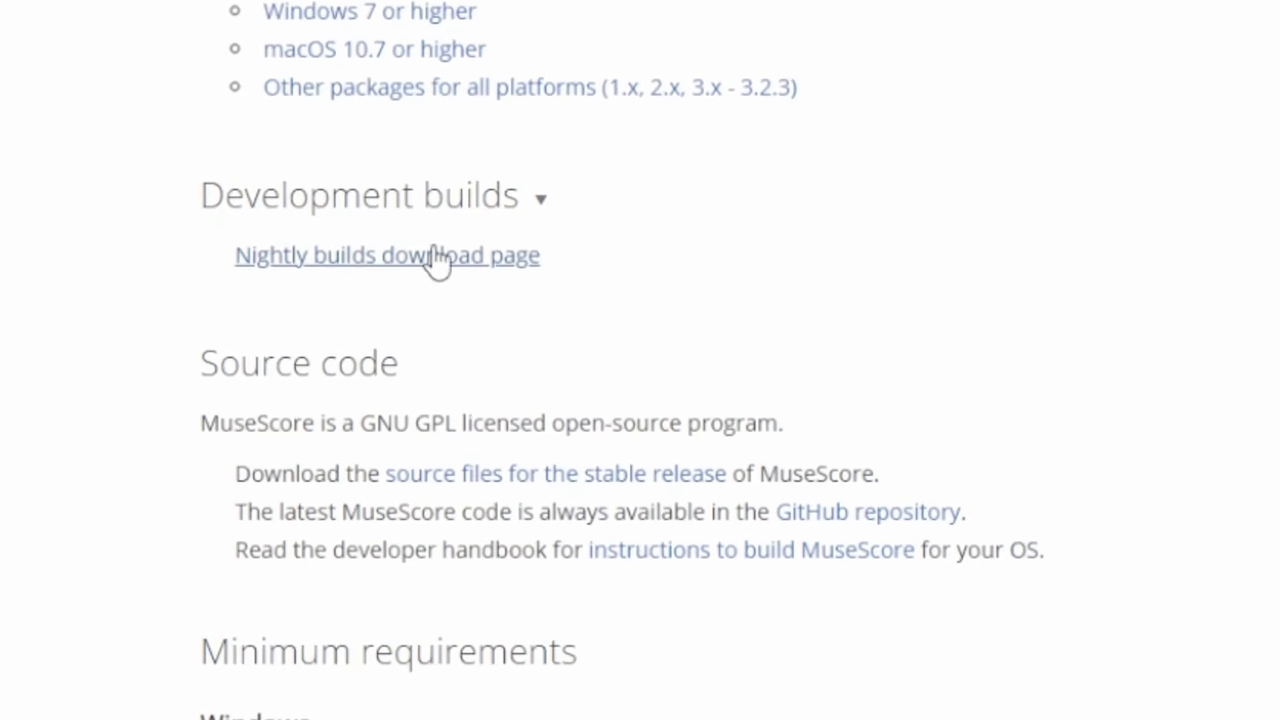
{"action": "left_click", "coordinate": [388, 254]}
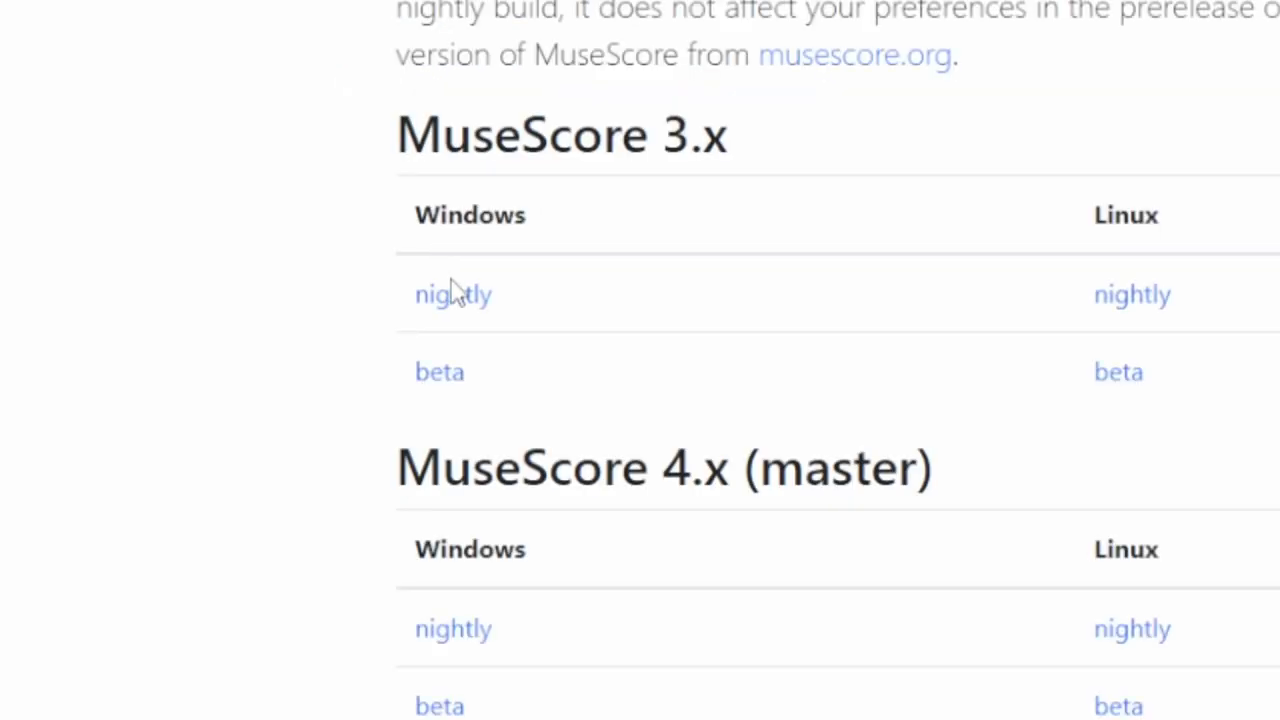
{"action": "left_click", "coordinate": [452, 628]}
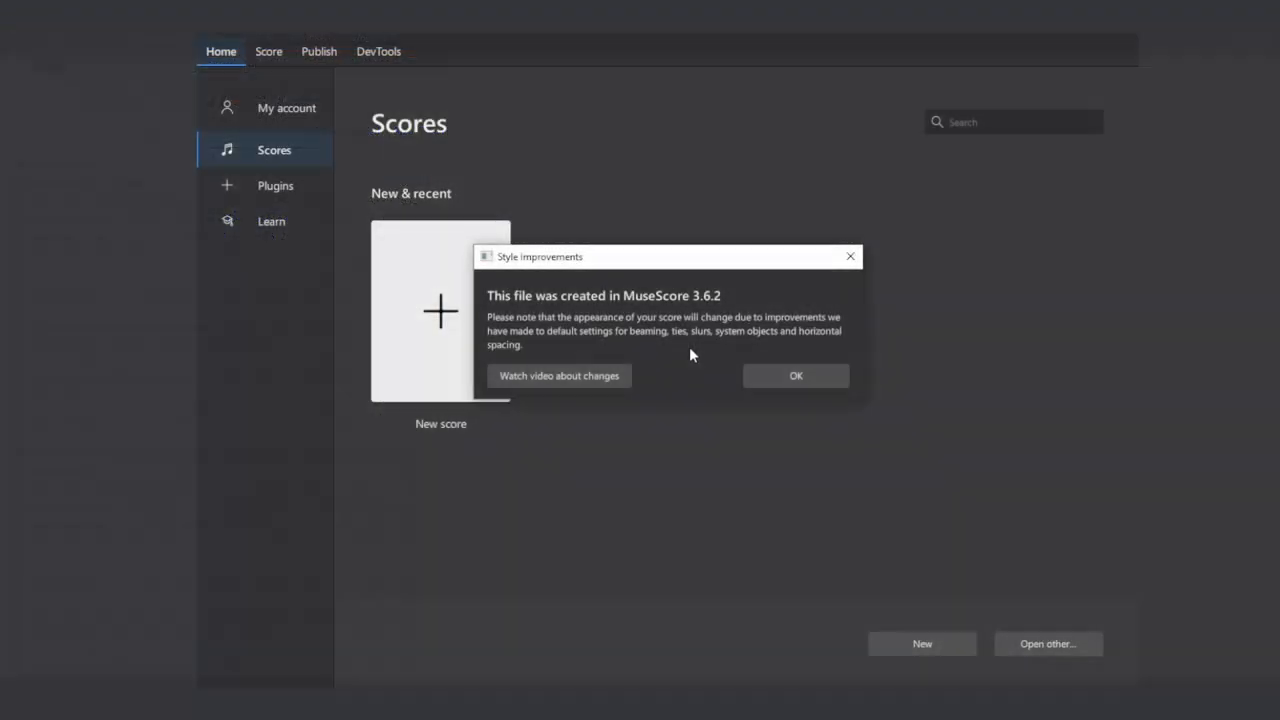
{"action": "mouse_move", "coordinate": [796, 382]}
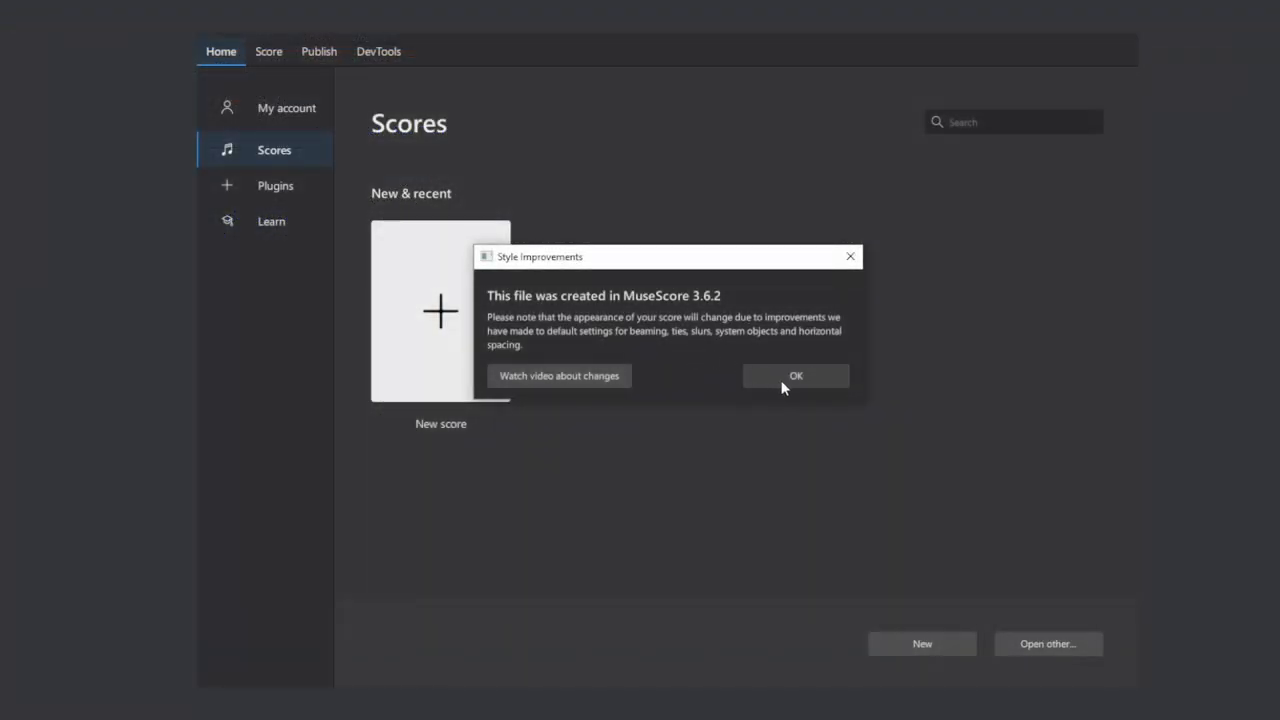
- Dismiss the style-improvements notice, glance at Learn, and open the 'unfold' score from Scores
{"action": "left_click", "coordinate": [796, 376]}
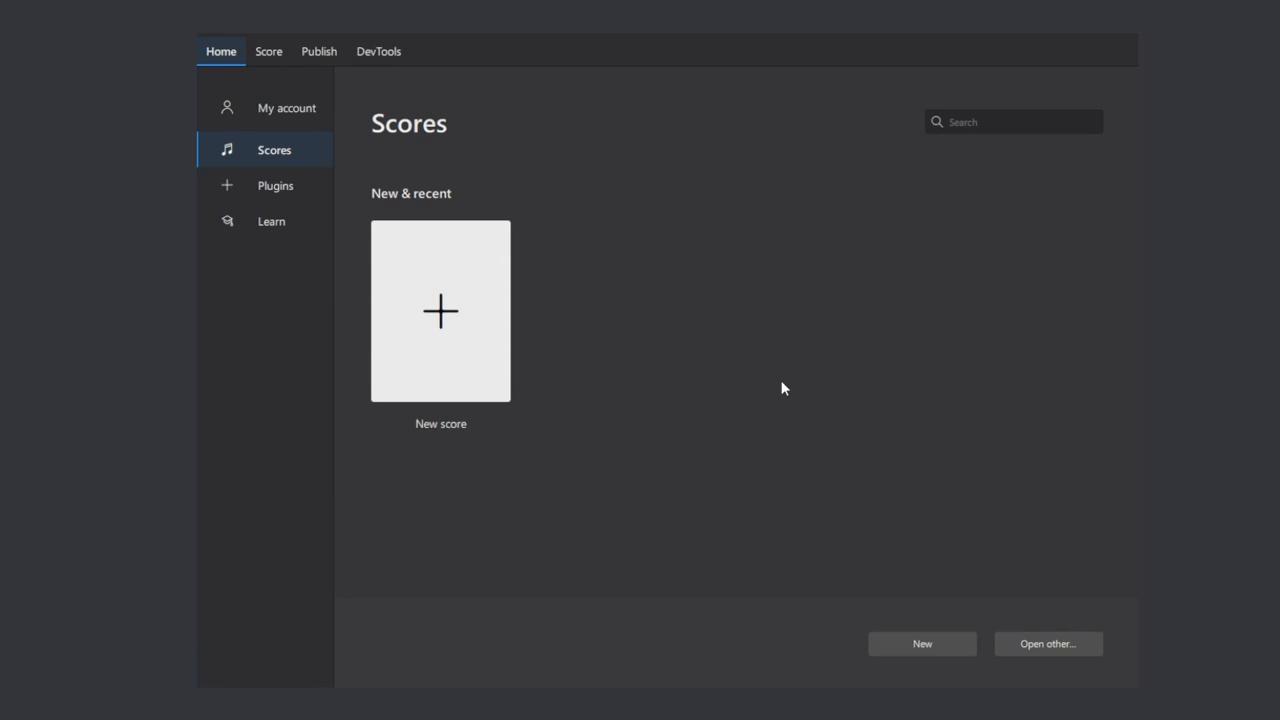
{"action": "left_click", "coordinate": [272, 220]}
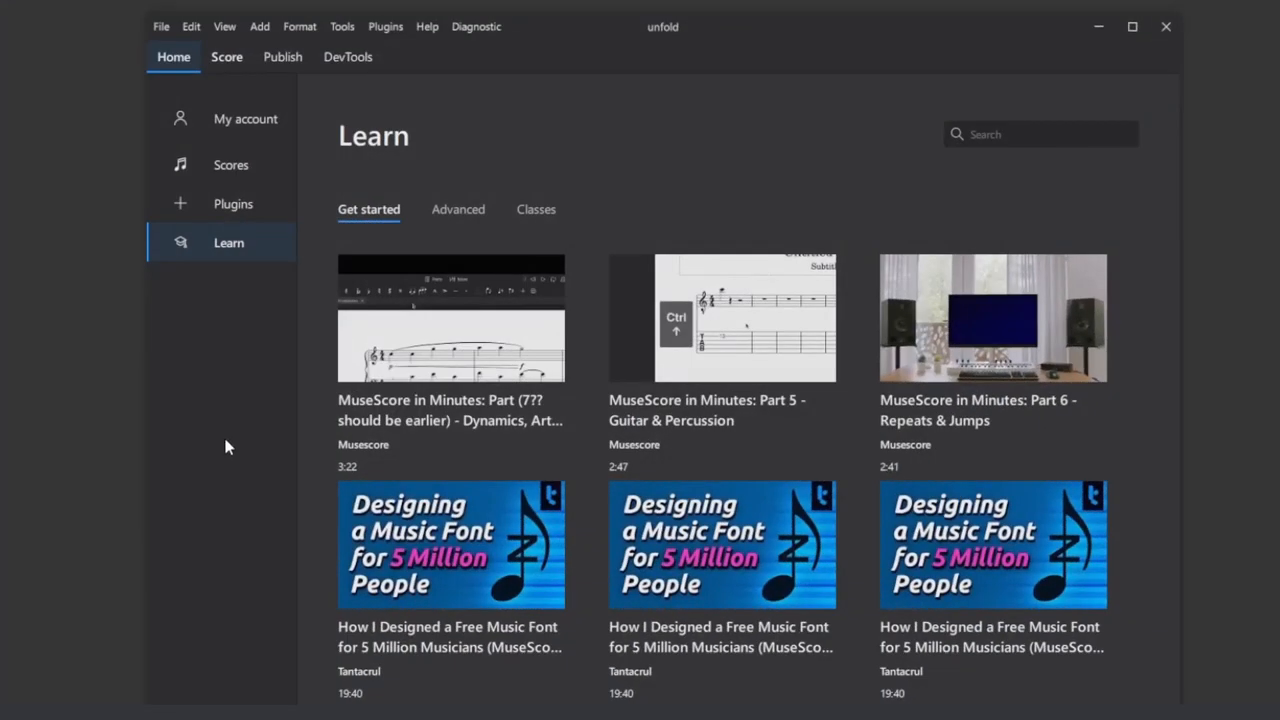
{"action": "left_click", "coordinate": [232, 164]}
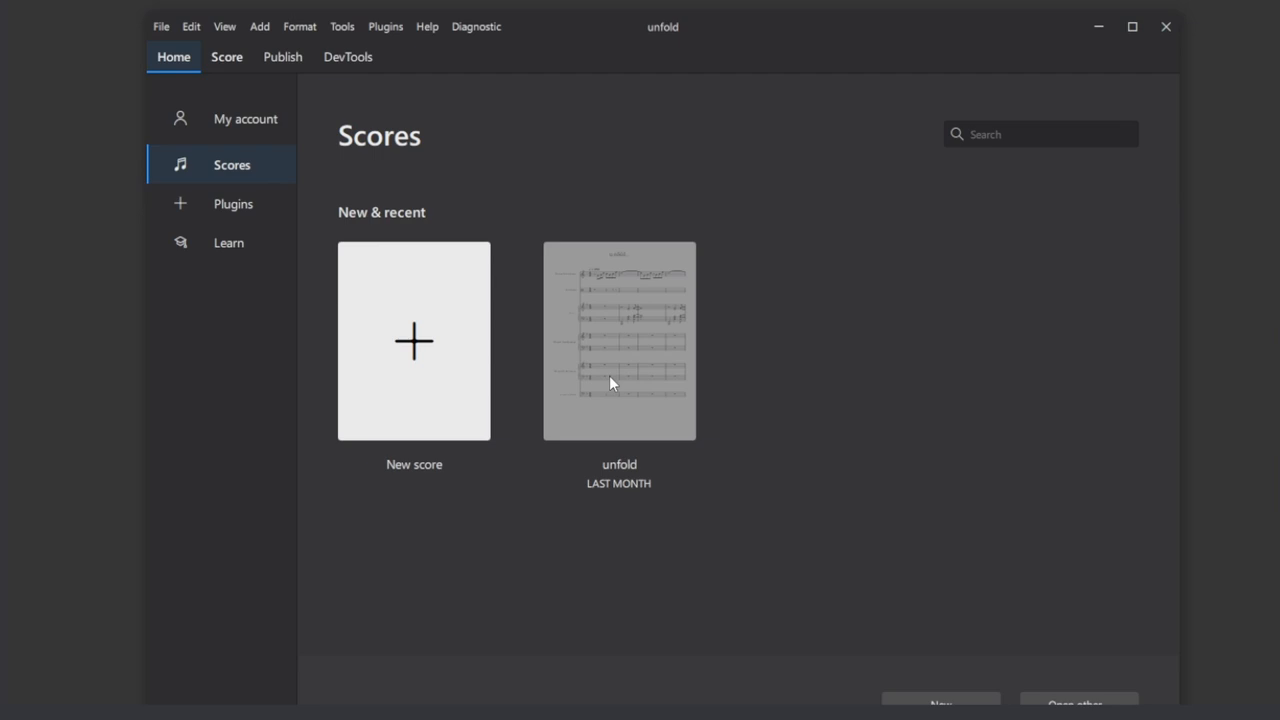
{"action": "double_click", "coordinate": [620, 340]}
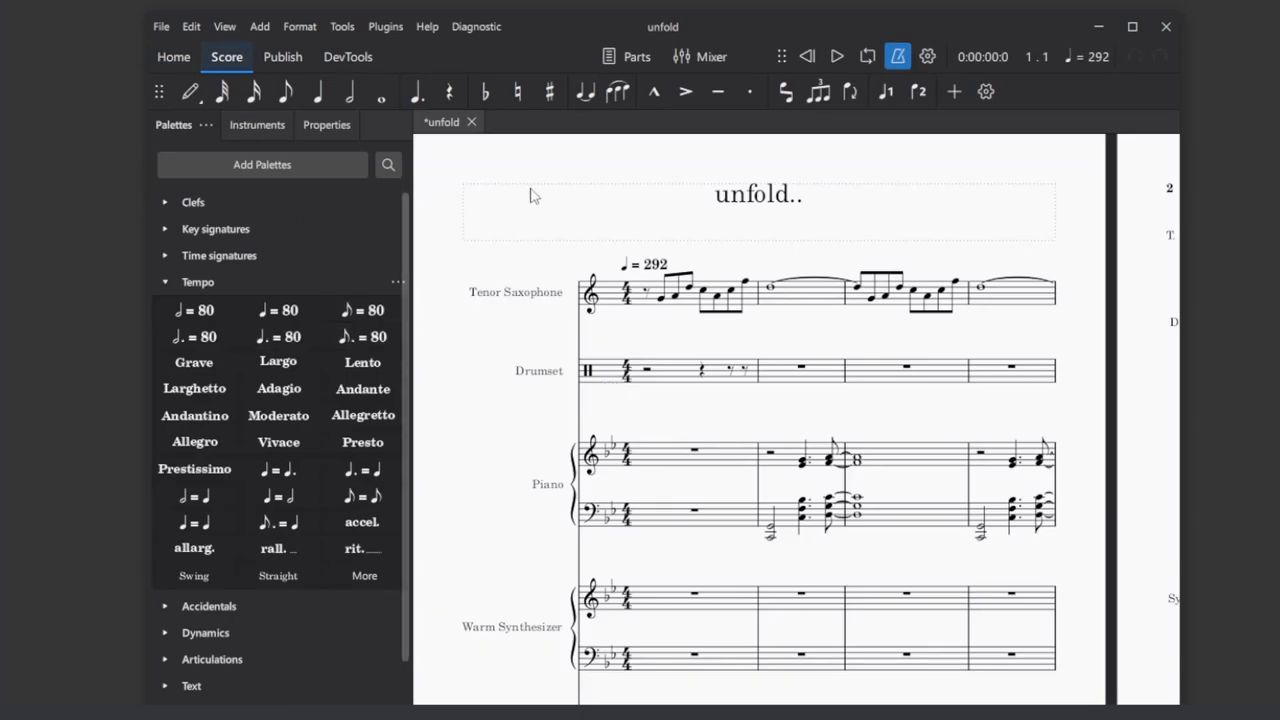